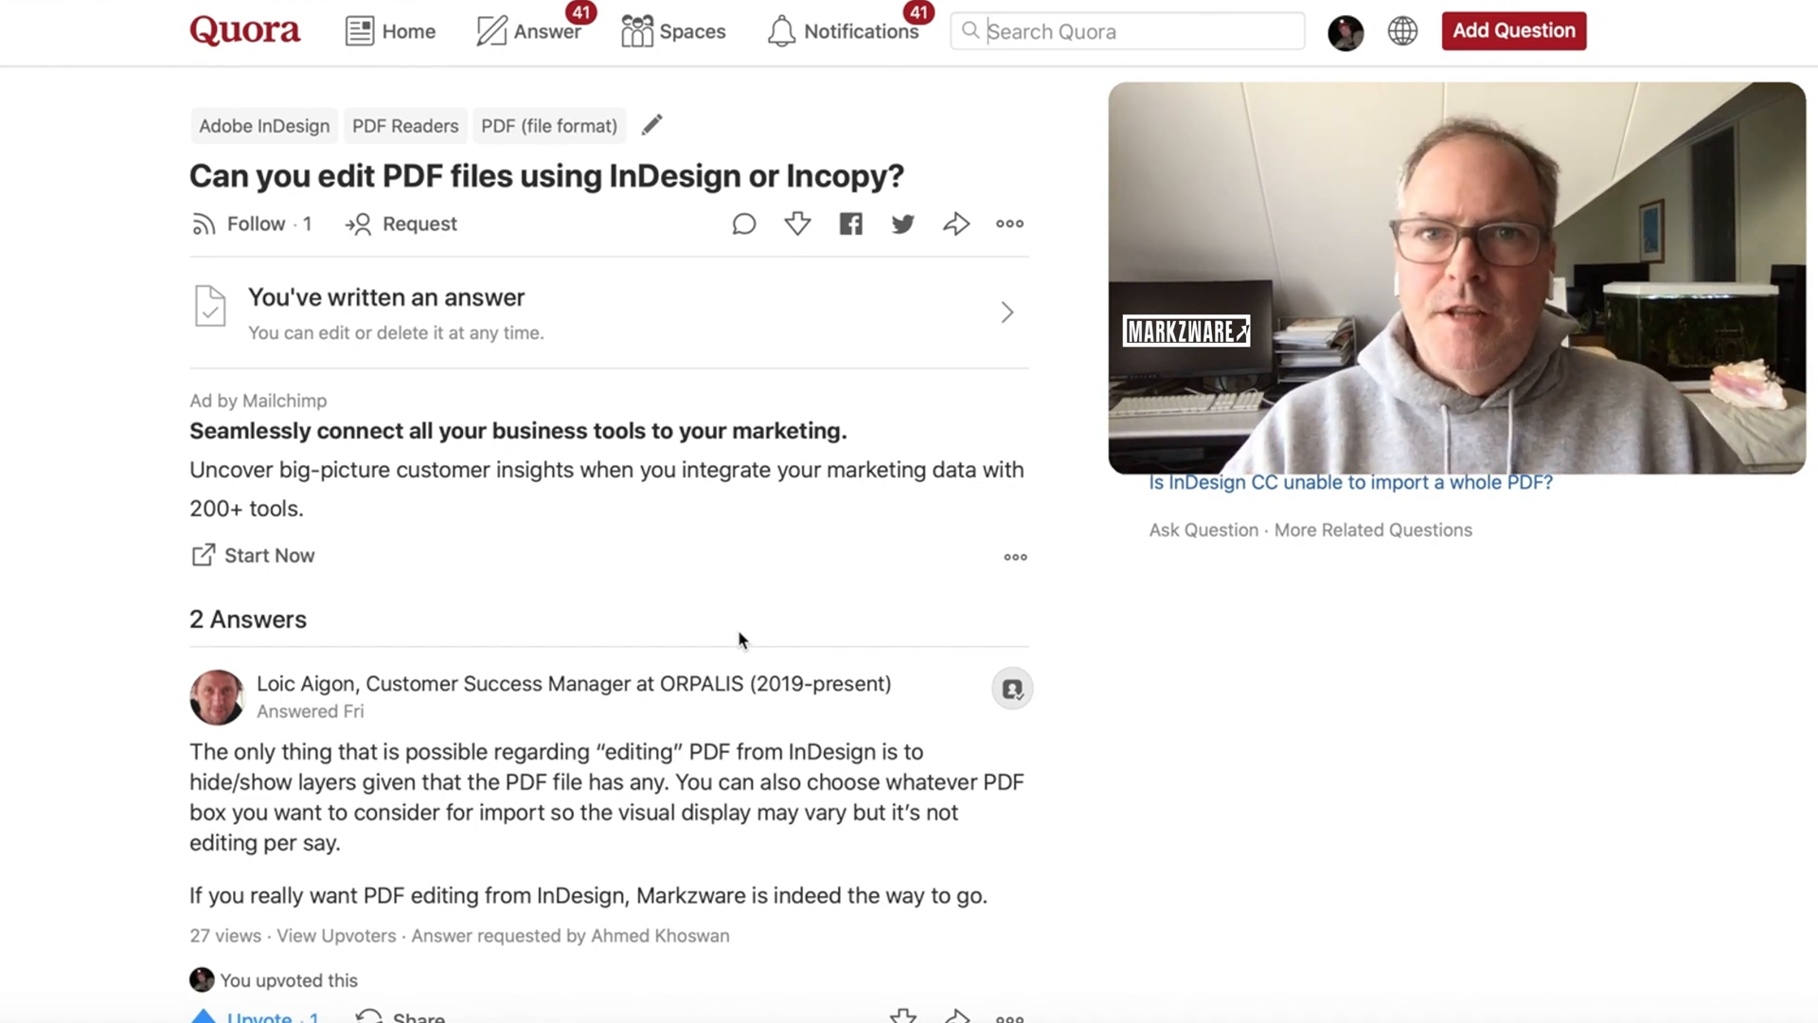
Open the Design and Prepress booklet PDF from the desktop in Preview and scroll through its pages.
scroll("down", 3)
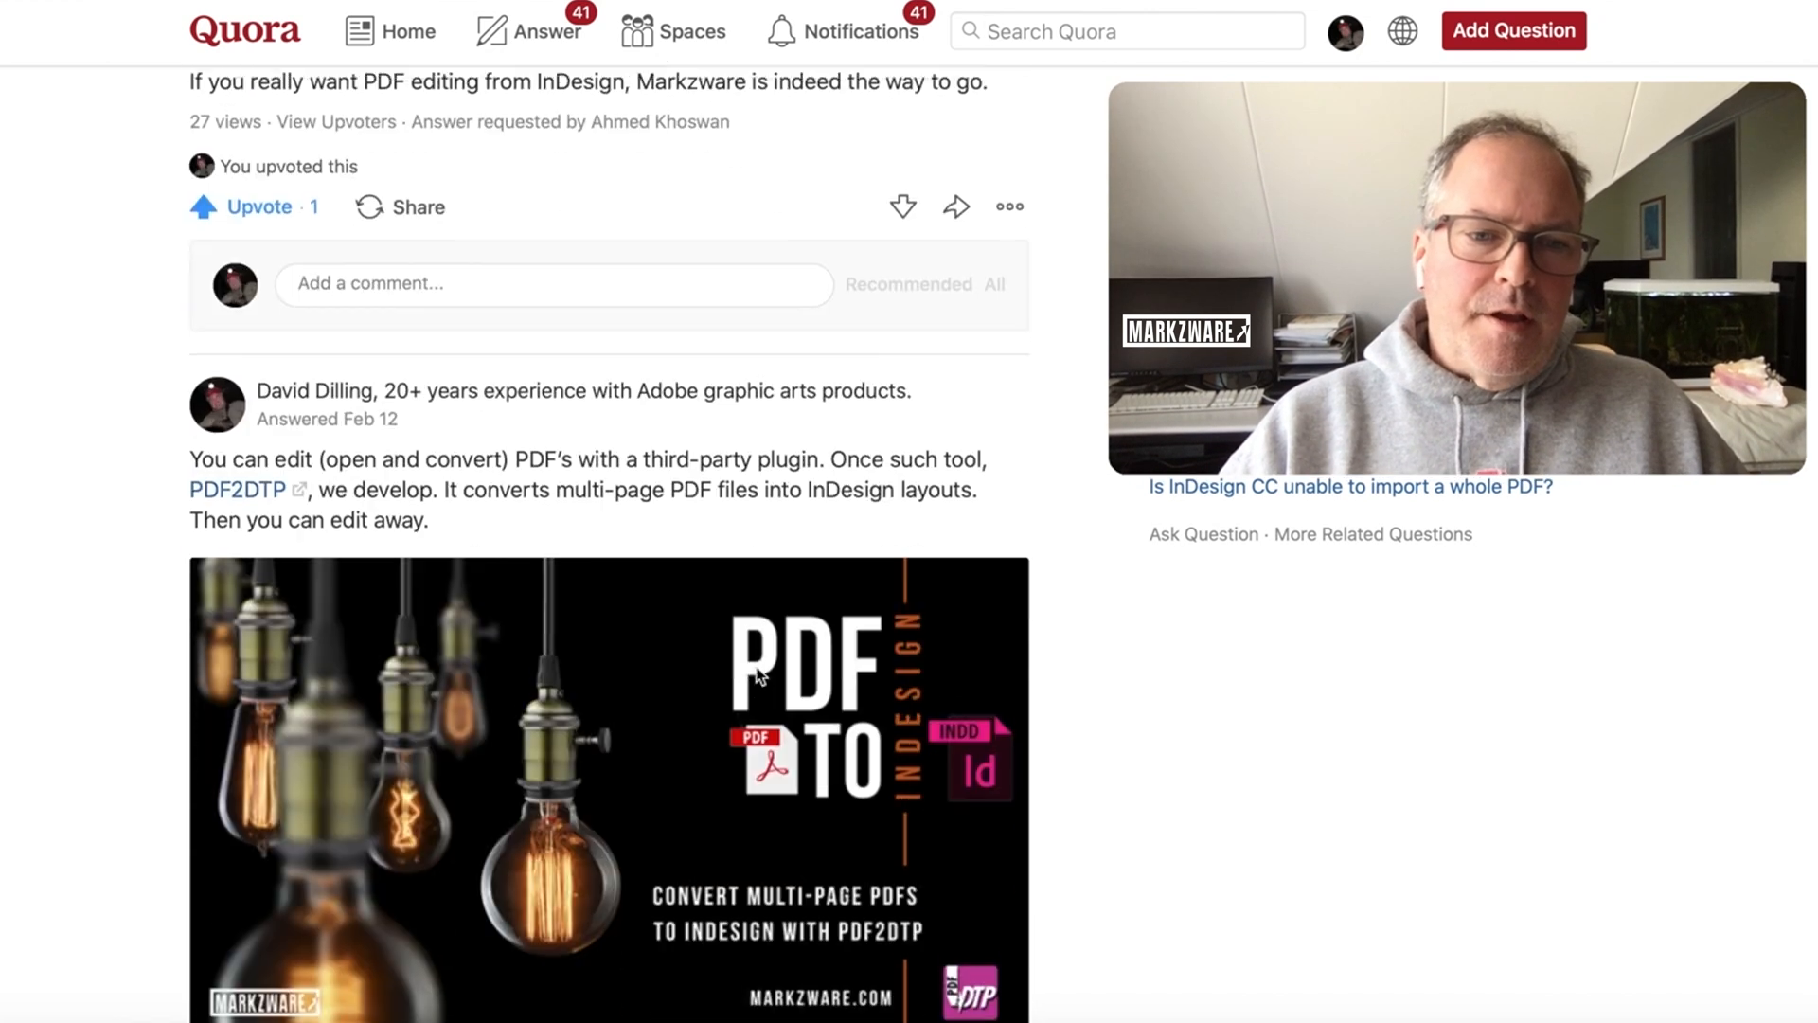
scroll("down", 3)
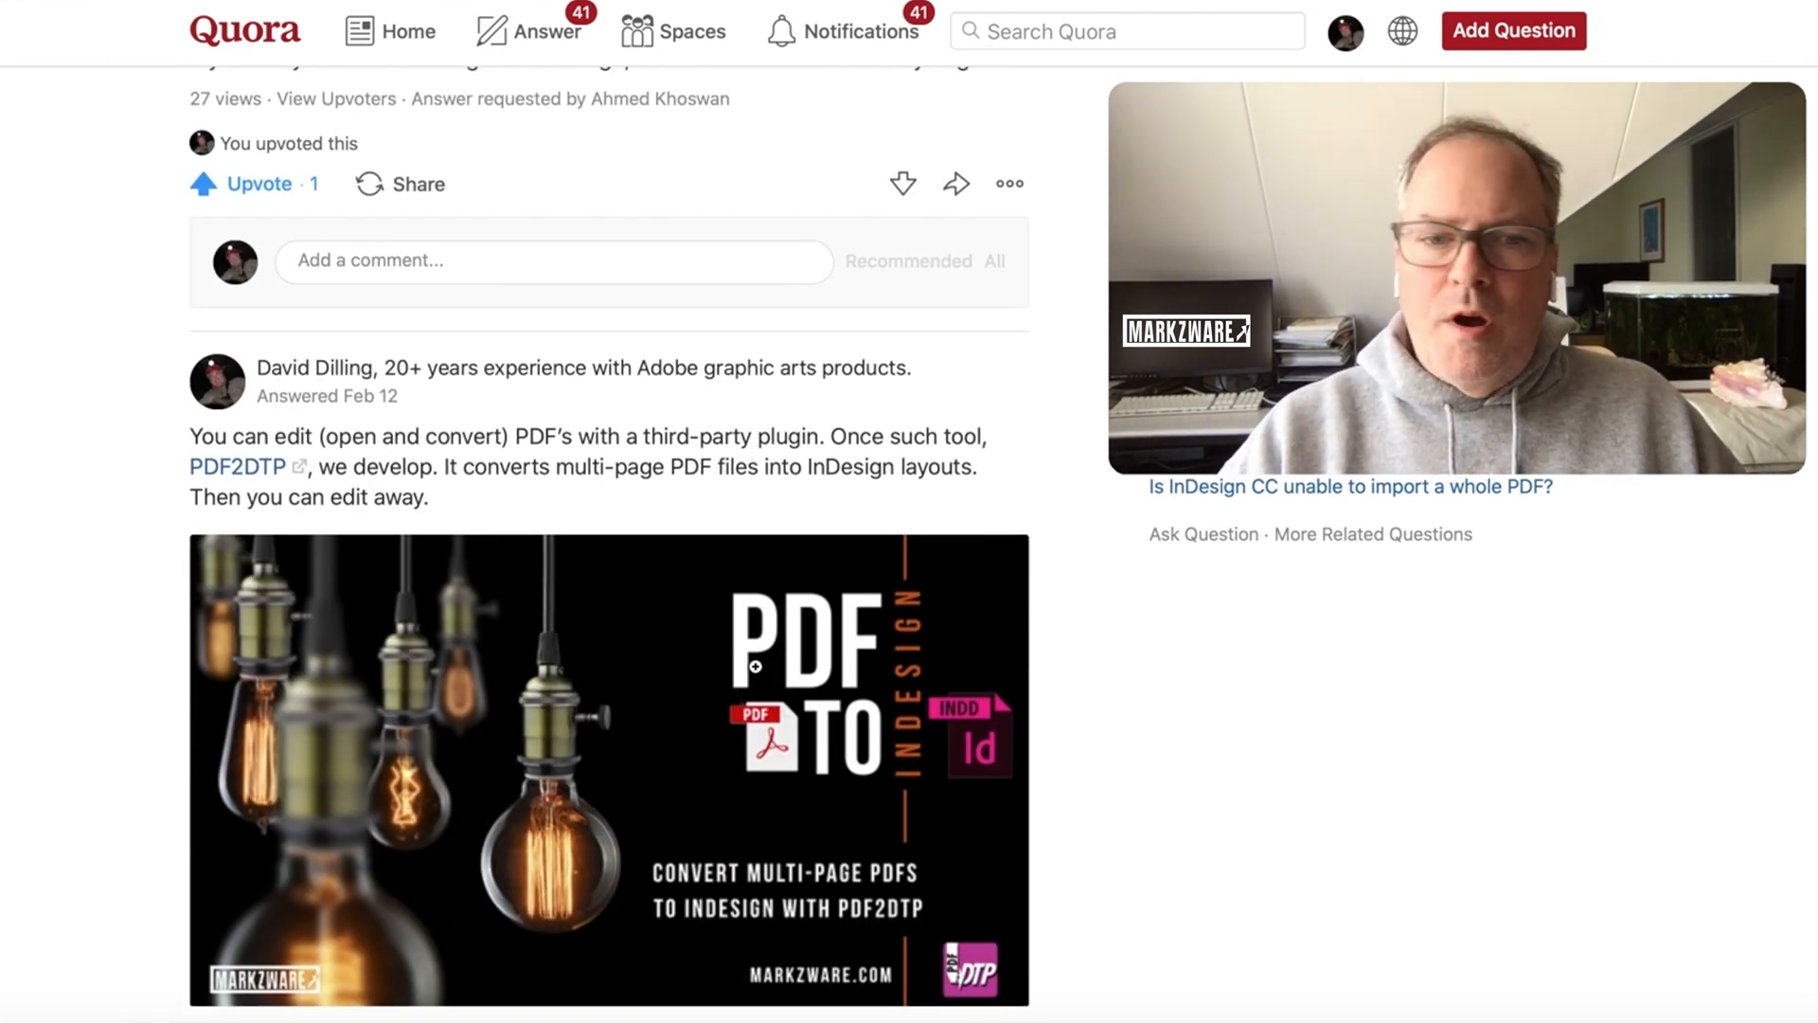
scroll("down", 3)
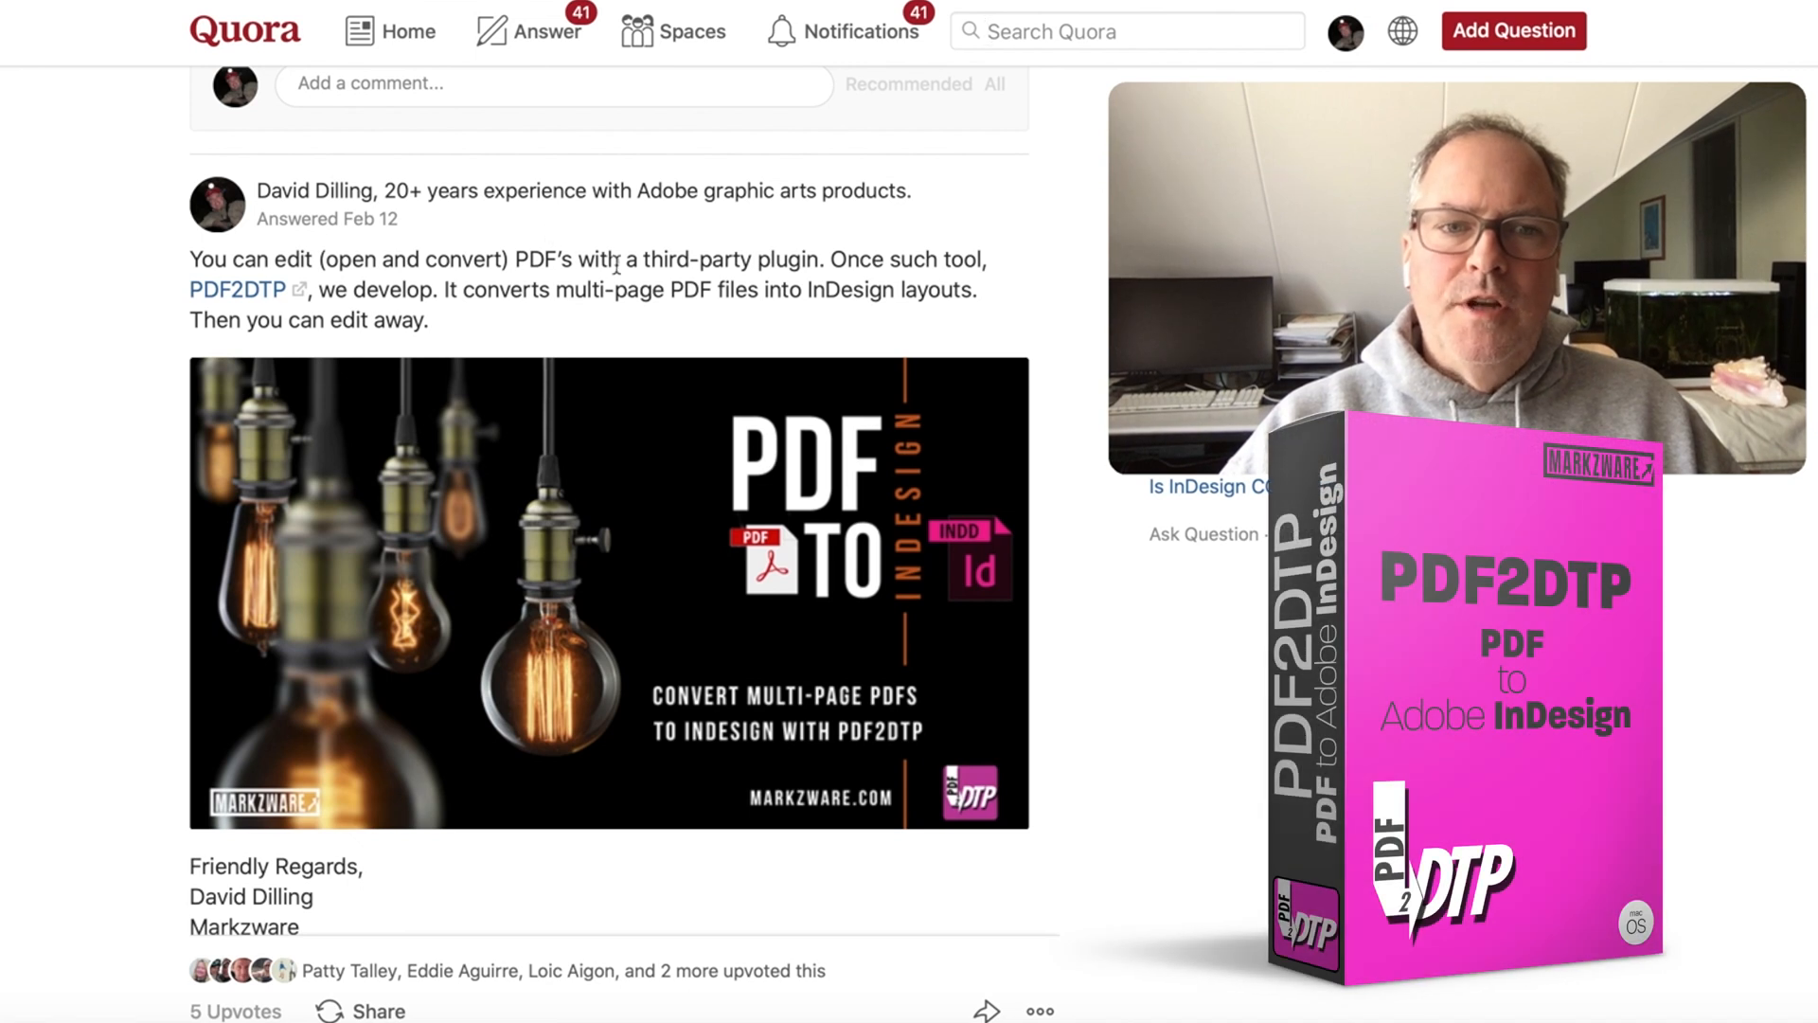
scroll("down", 3)
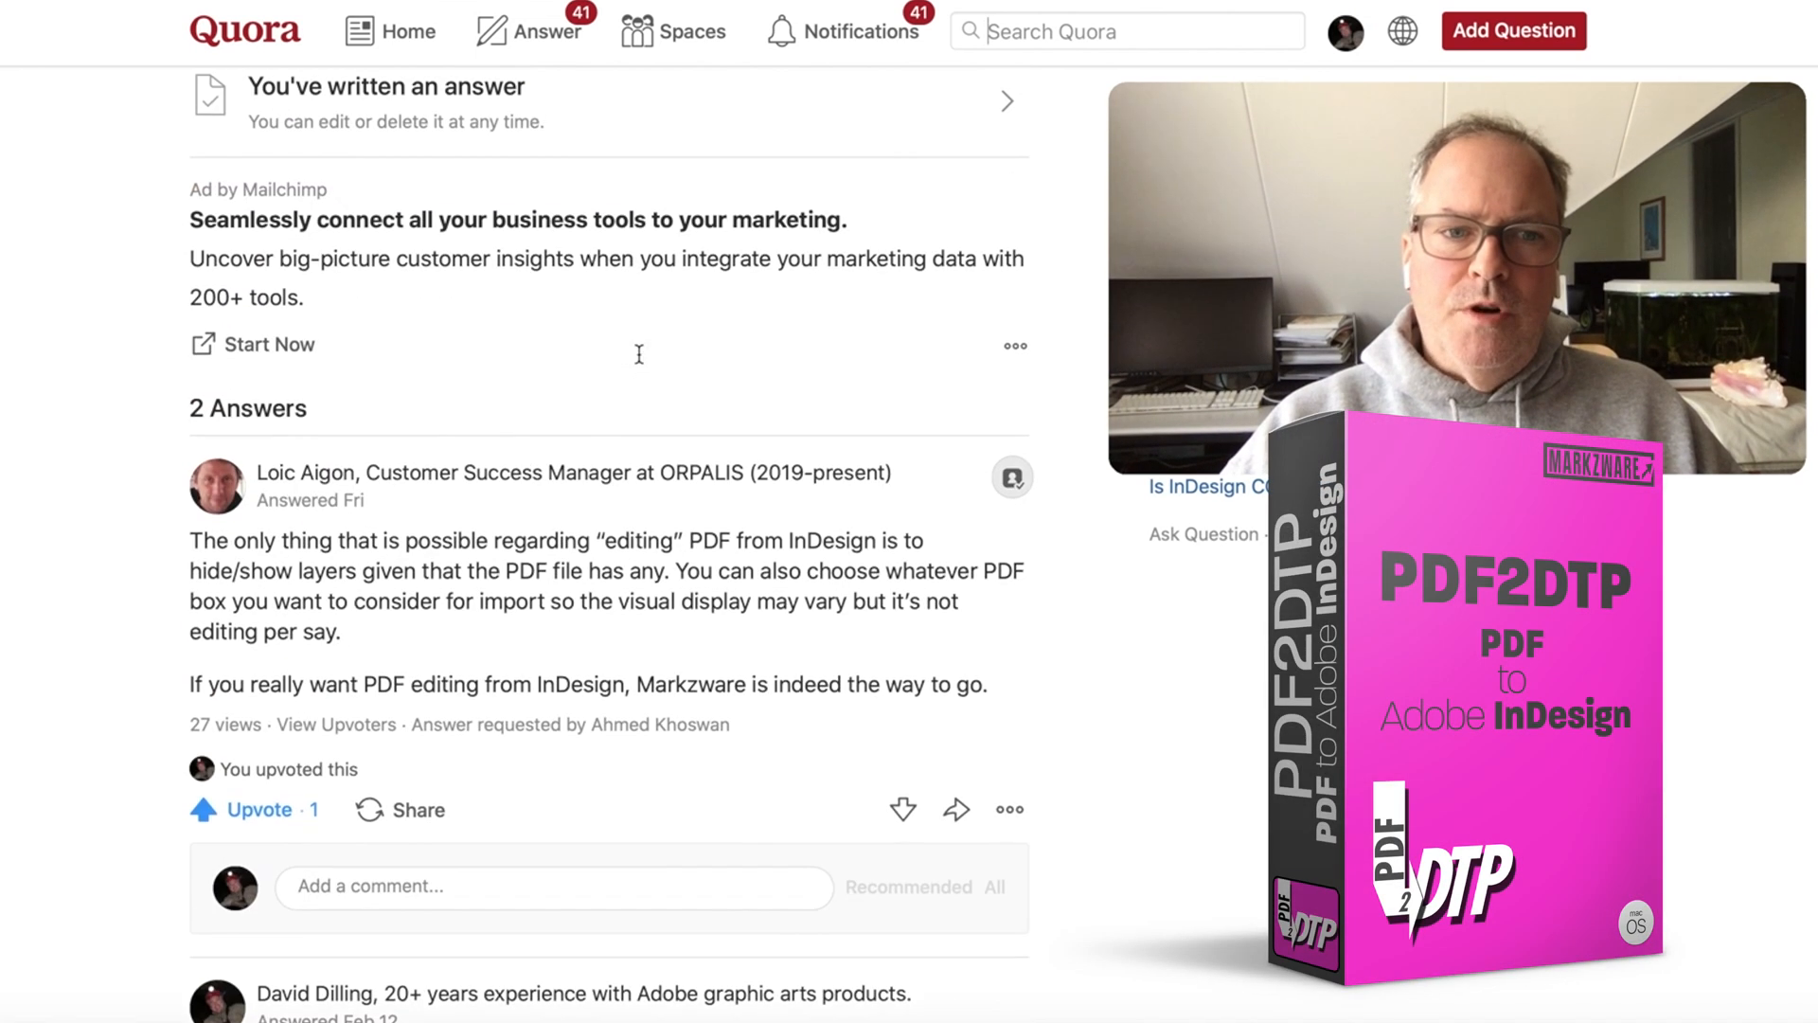
scroll("down", 3)
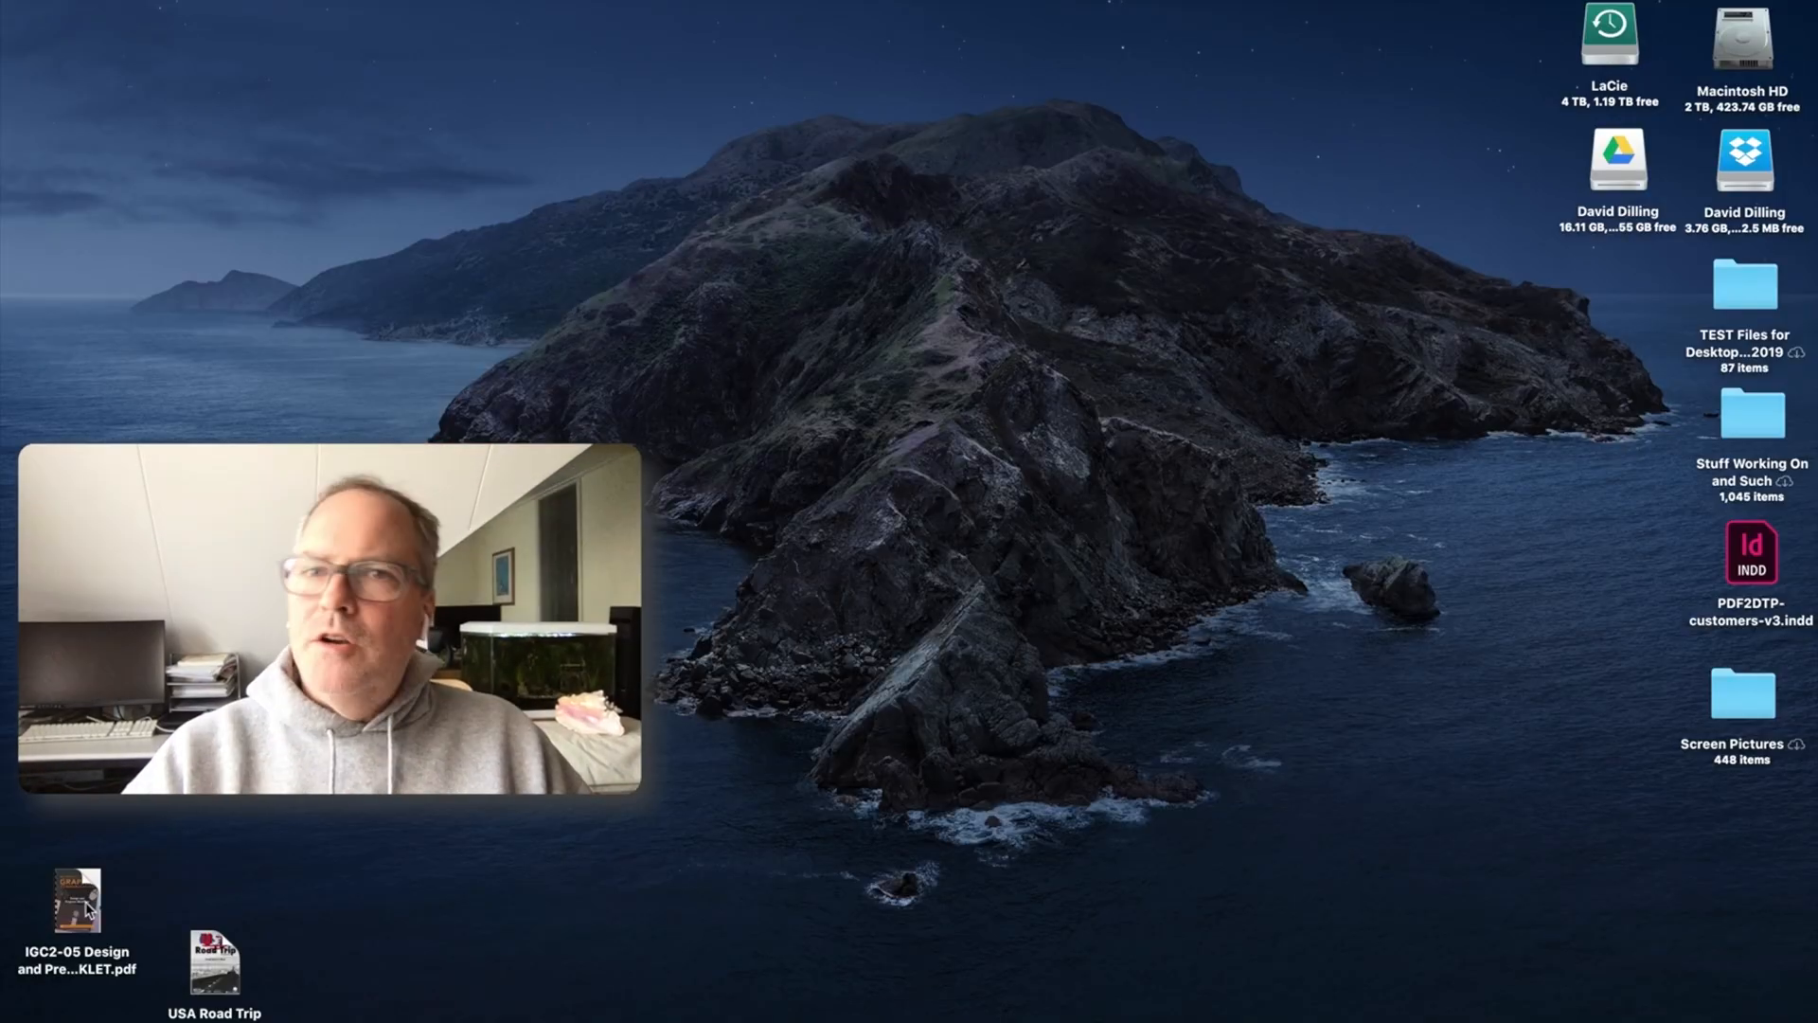
double_click(76, 896)
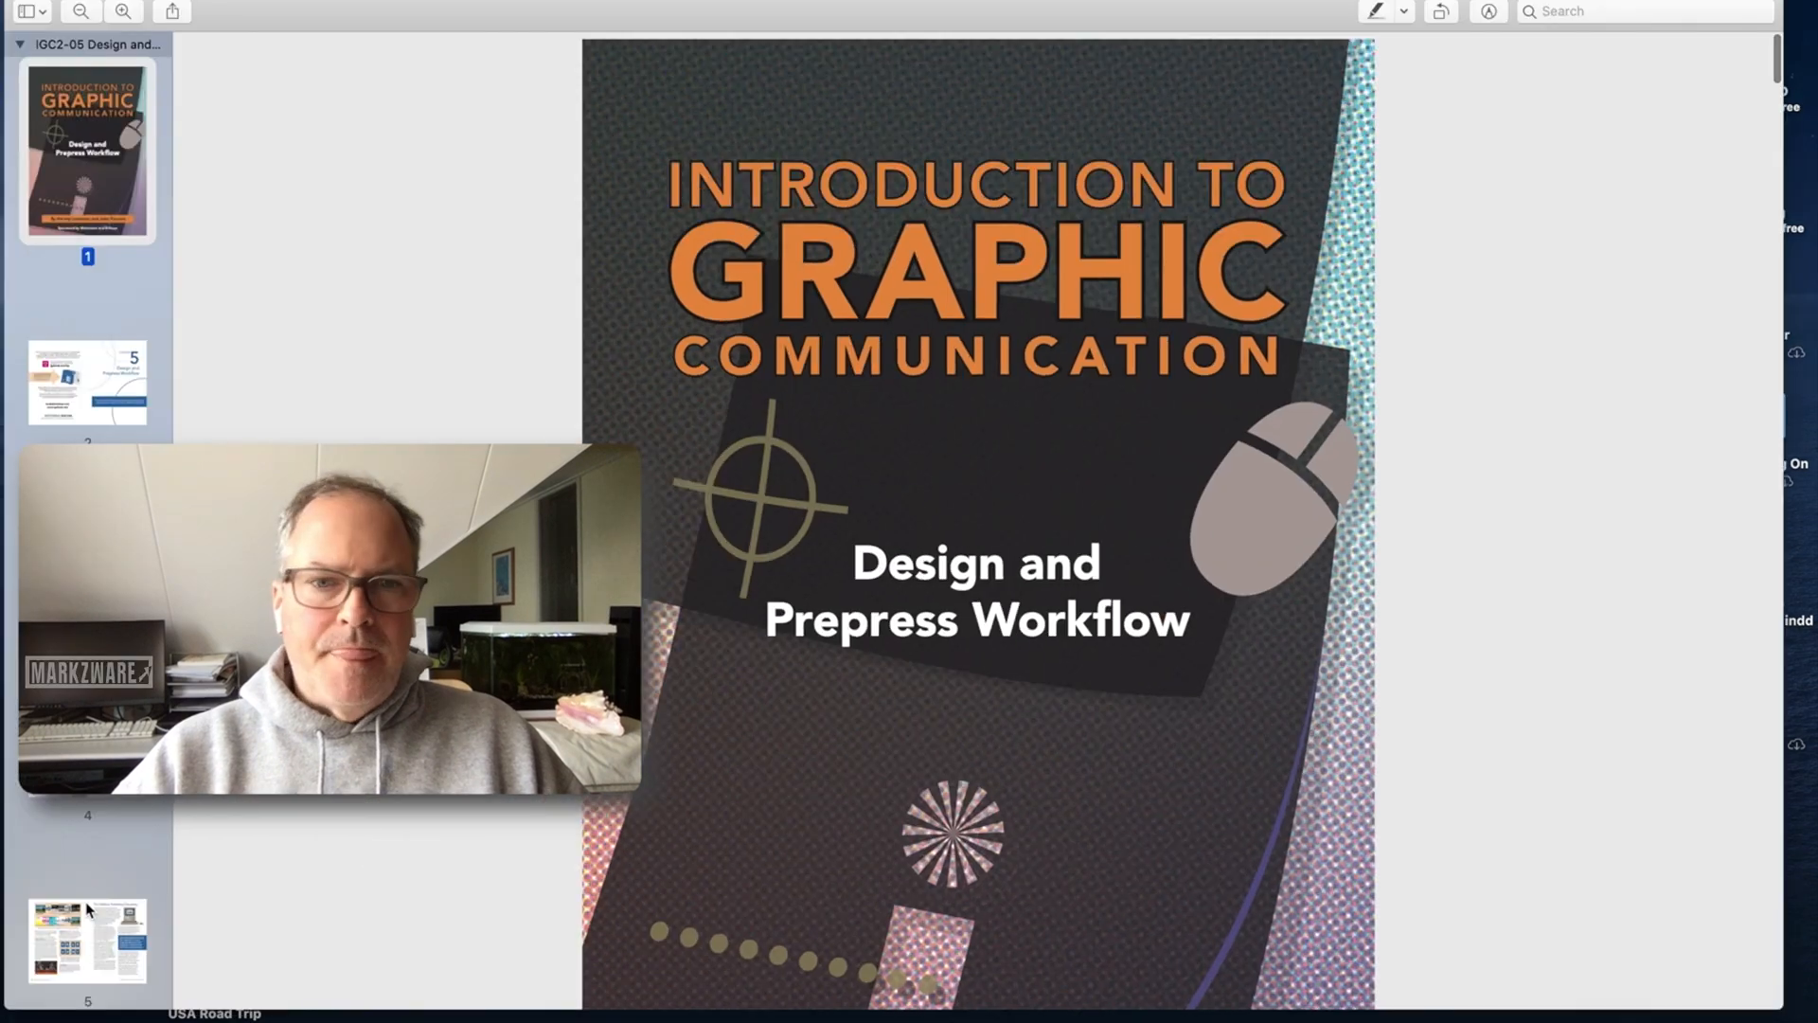
scroll("down", 3)
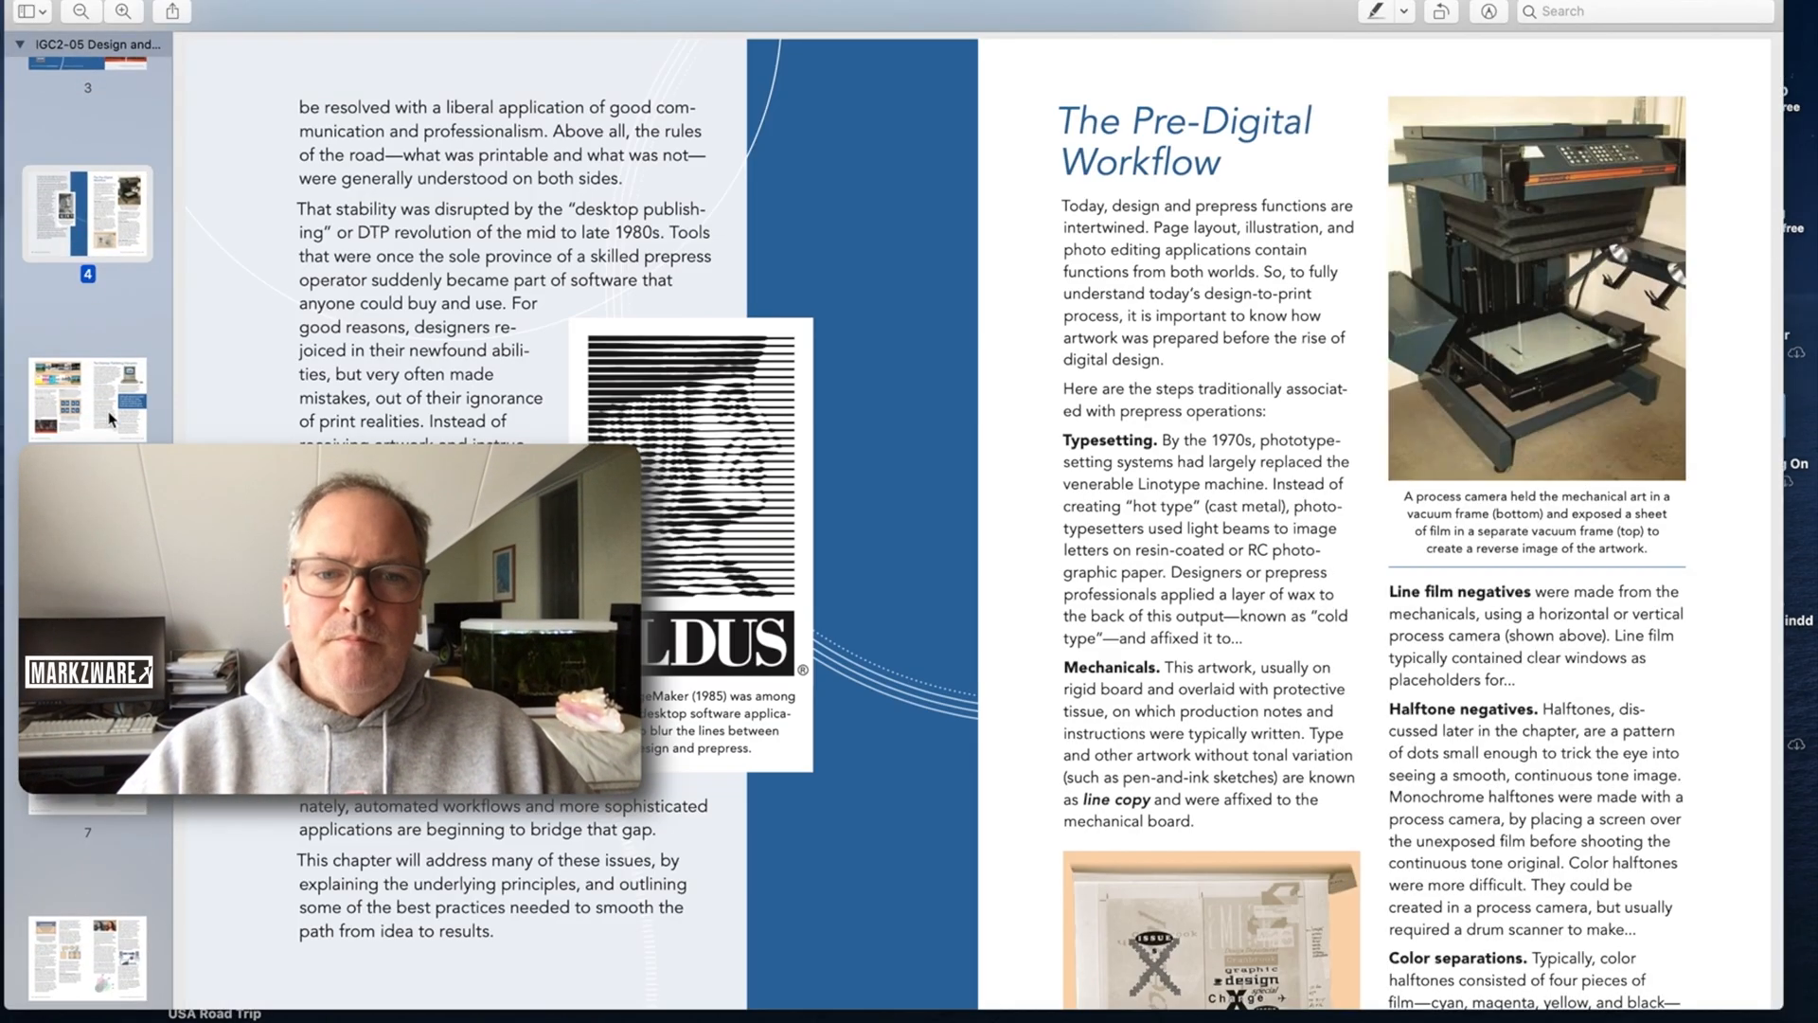
scroll("down", 3)
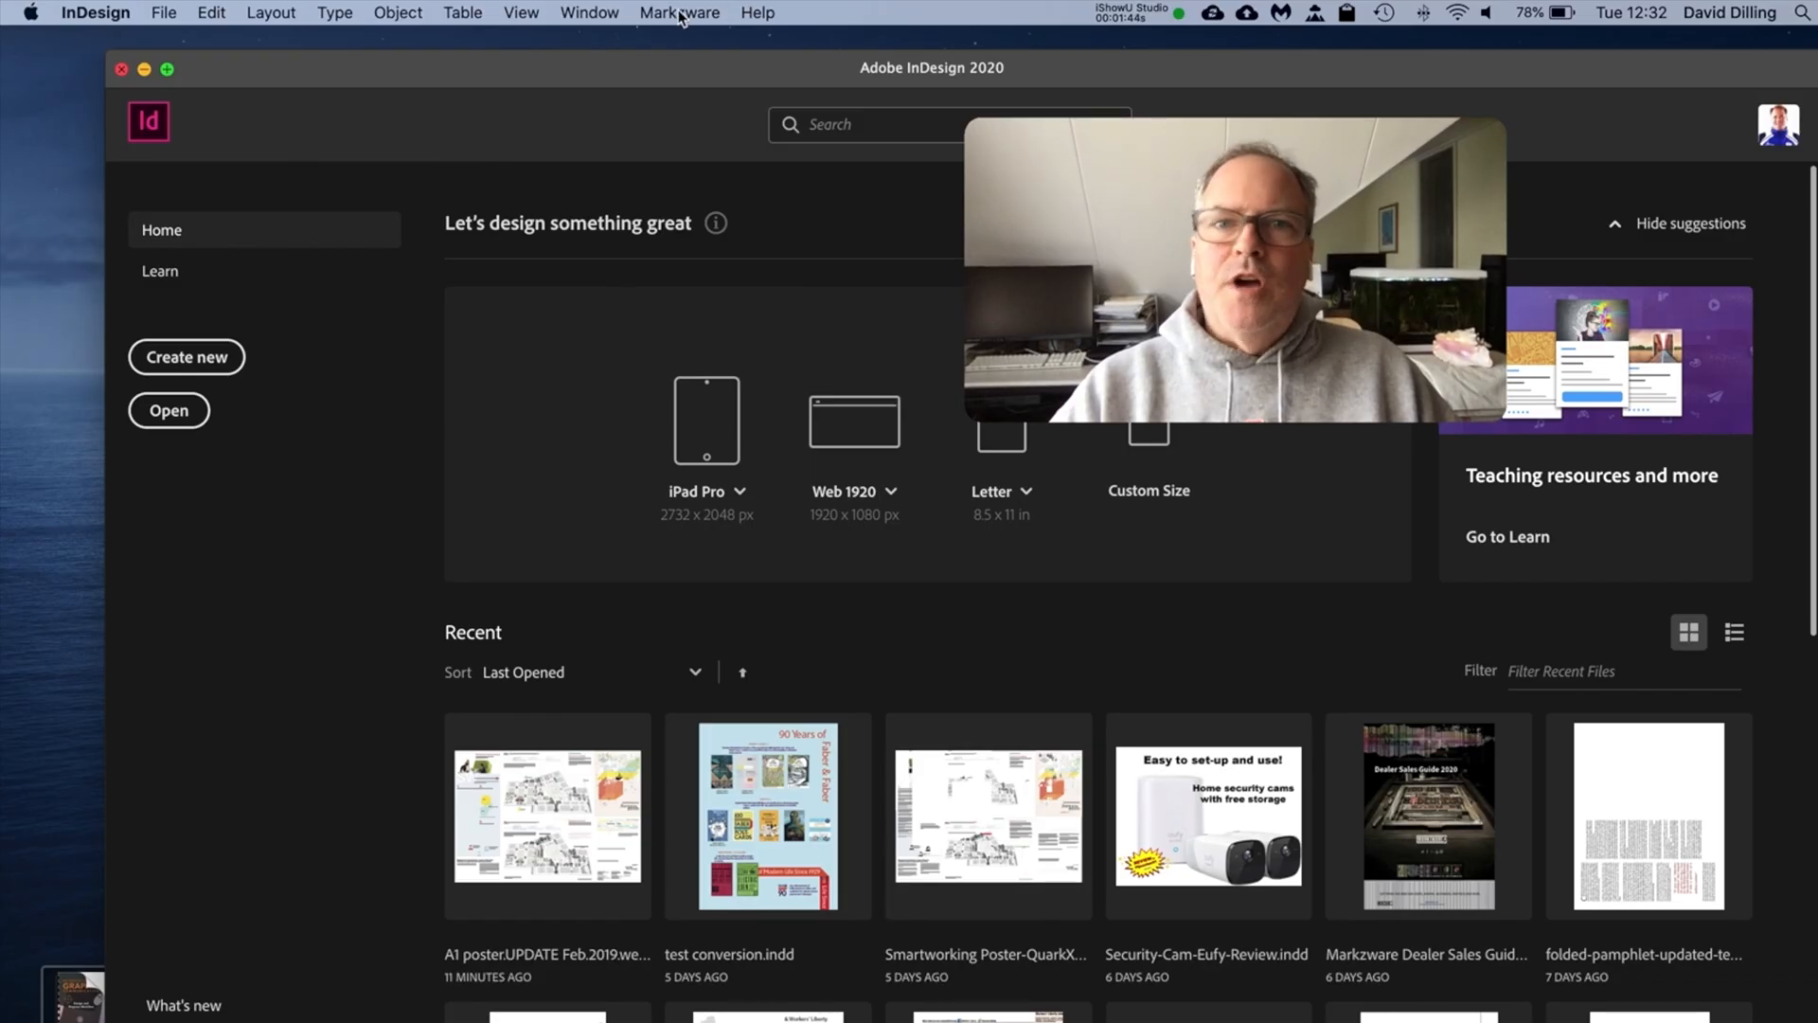
left_click(680, 13)
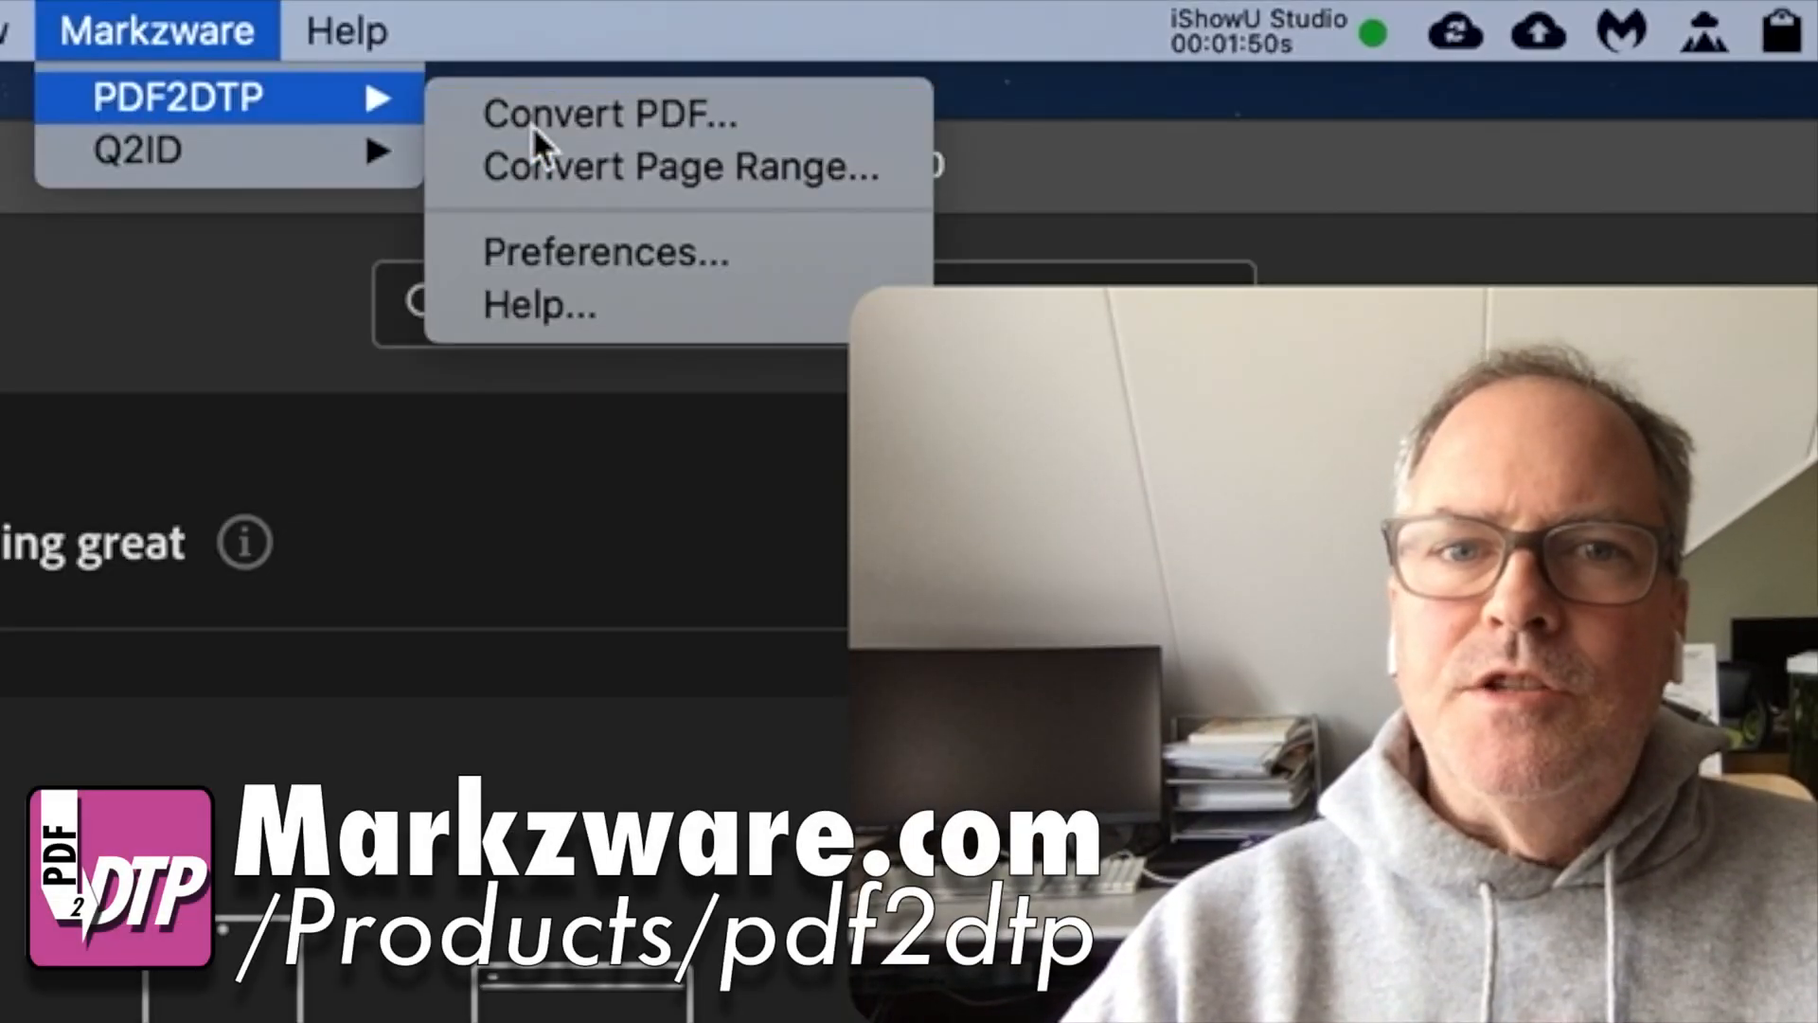
left_click(604, 252)
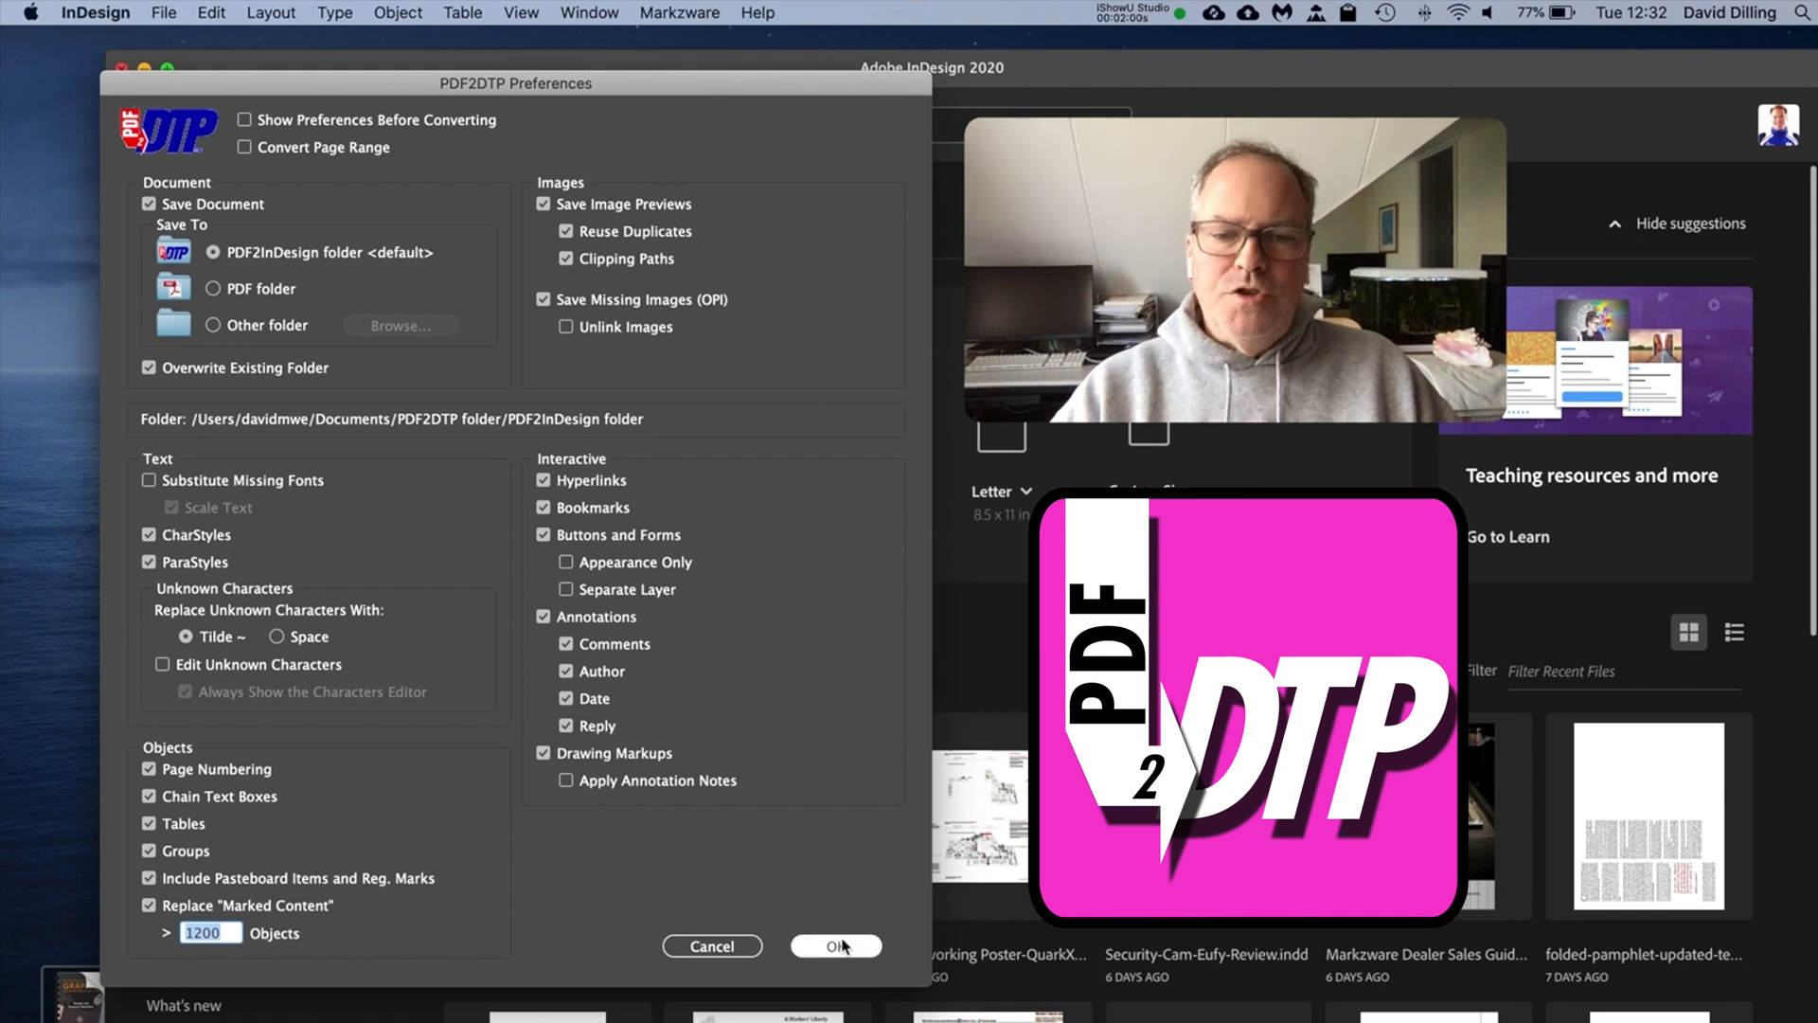
left_click(833, 945)
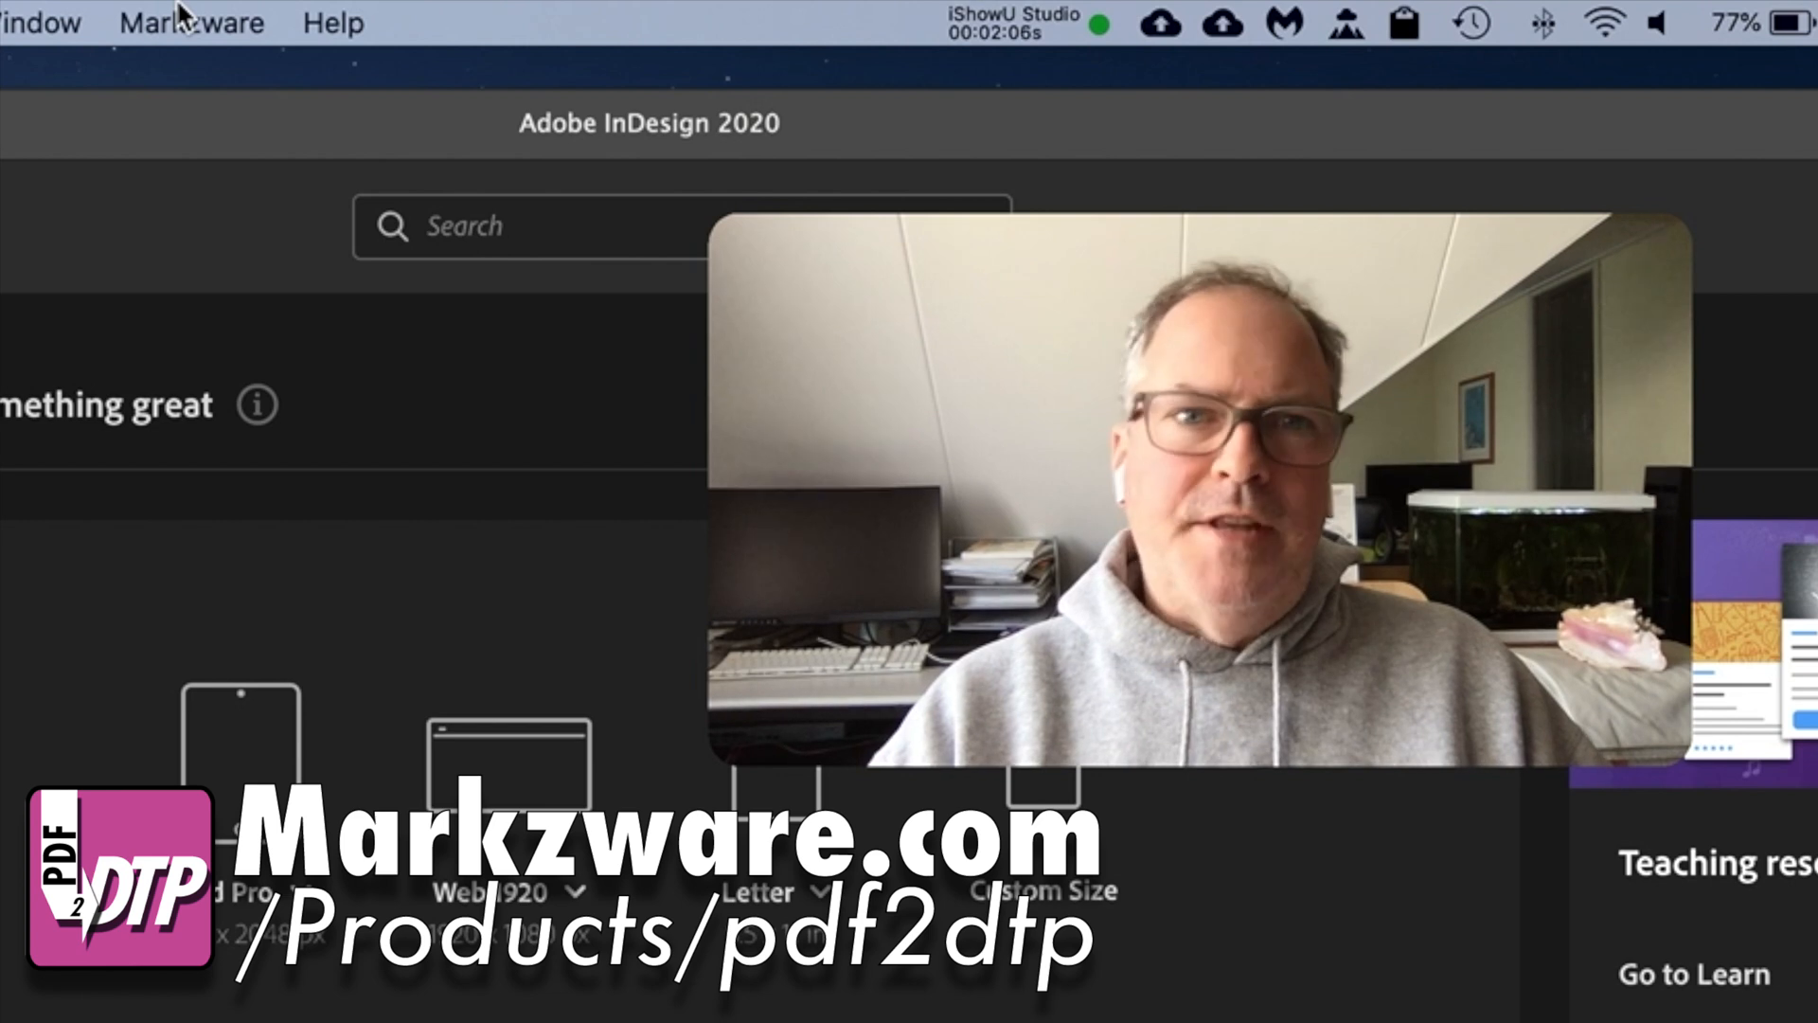
Run Markzware > PDF2DTP > Convert PDF on the Design and Prepress booklet PDF from Desktop.
left_click(680, 13)
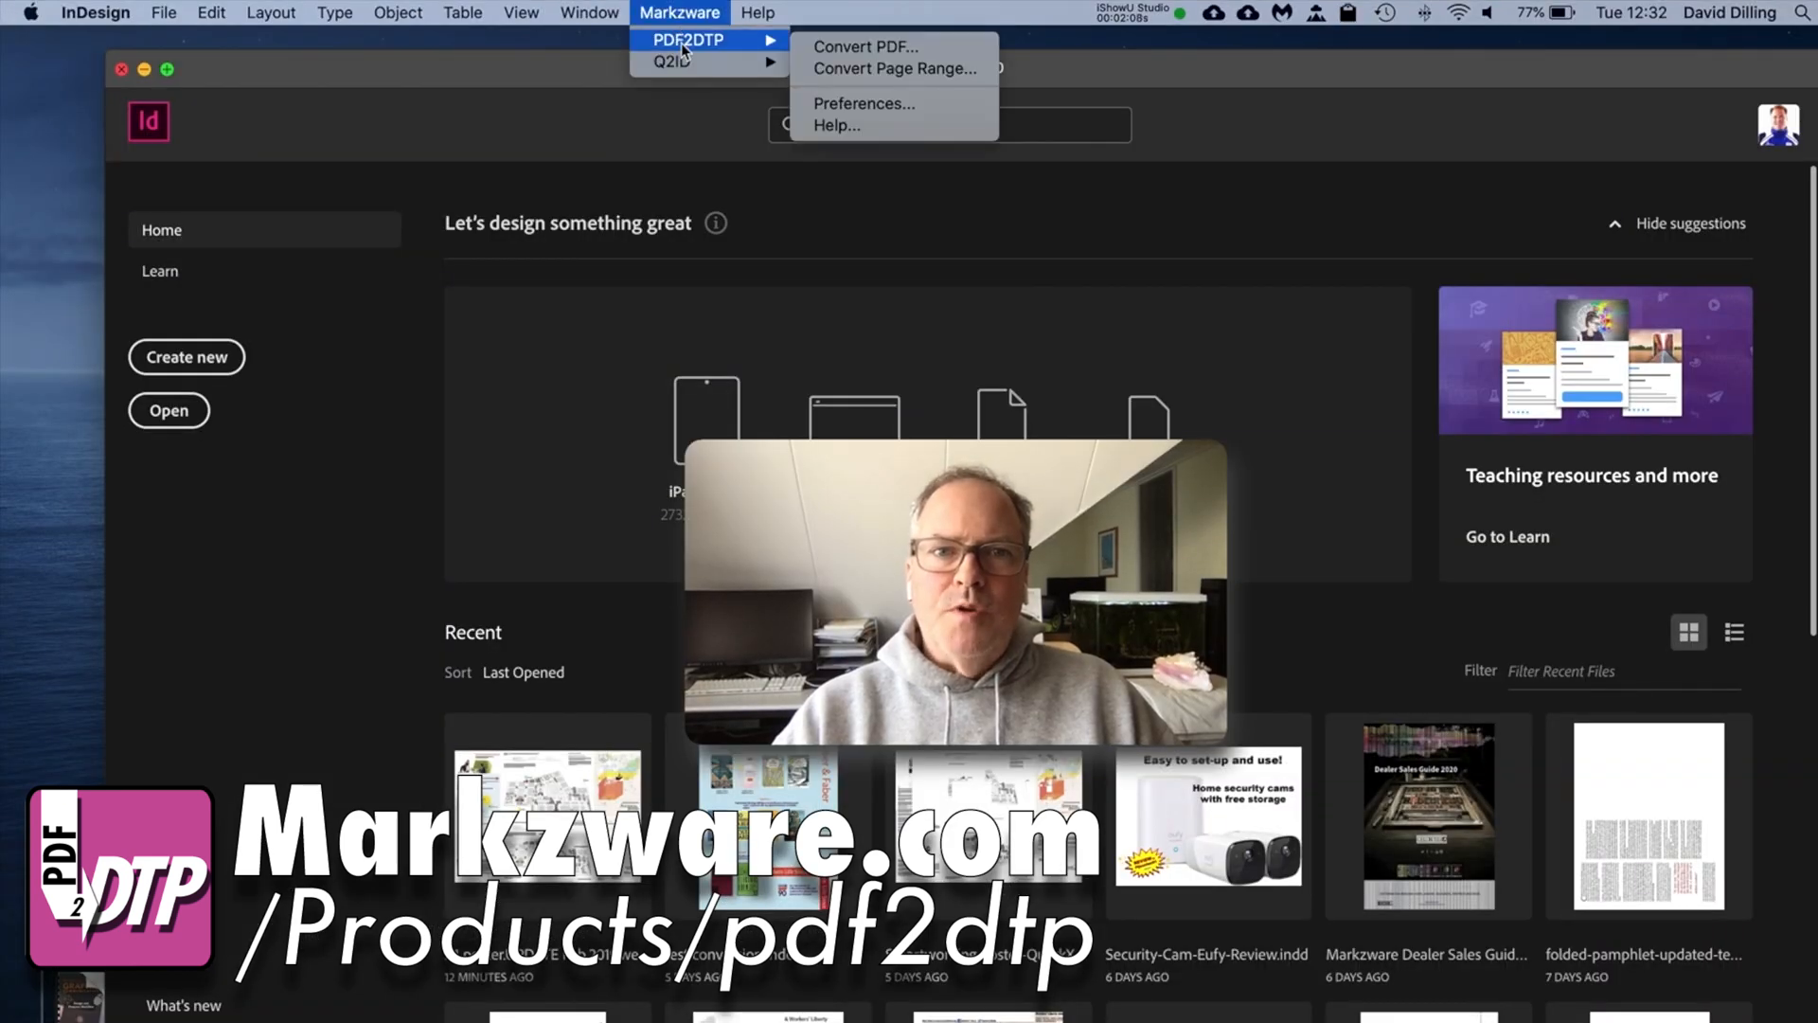
left_click(847, 46)
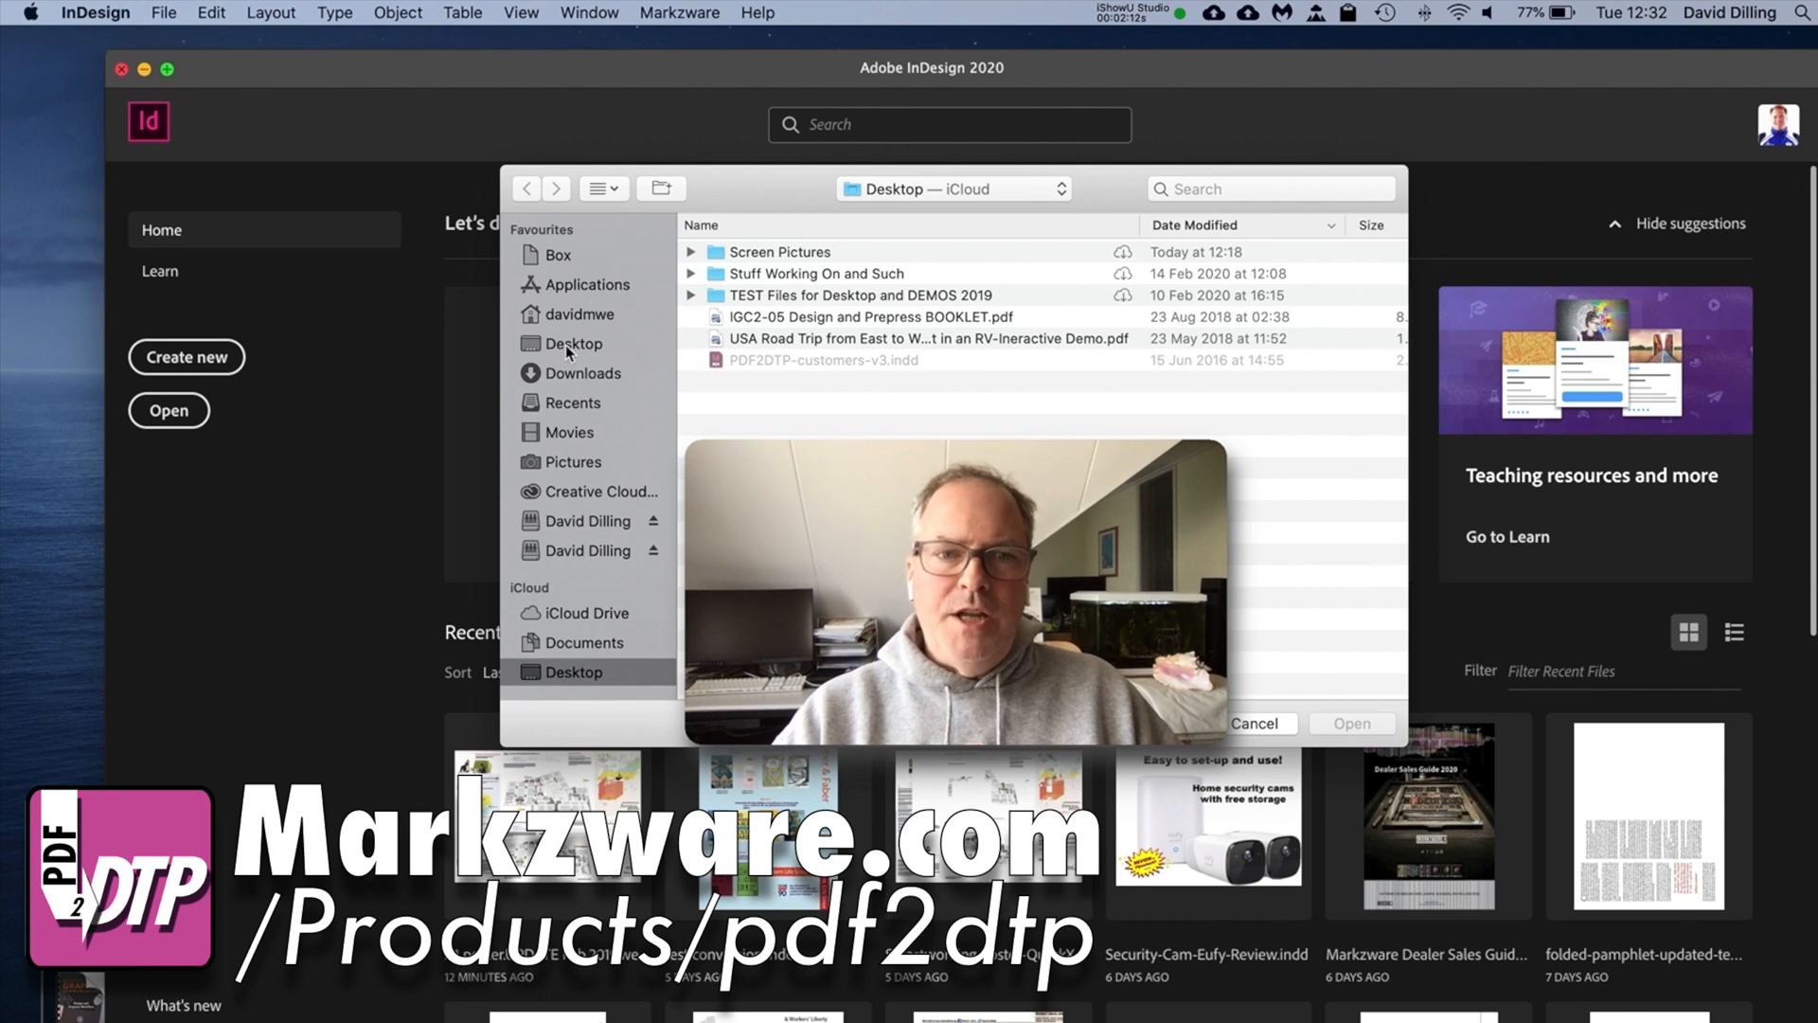
left_click(574, 343)
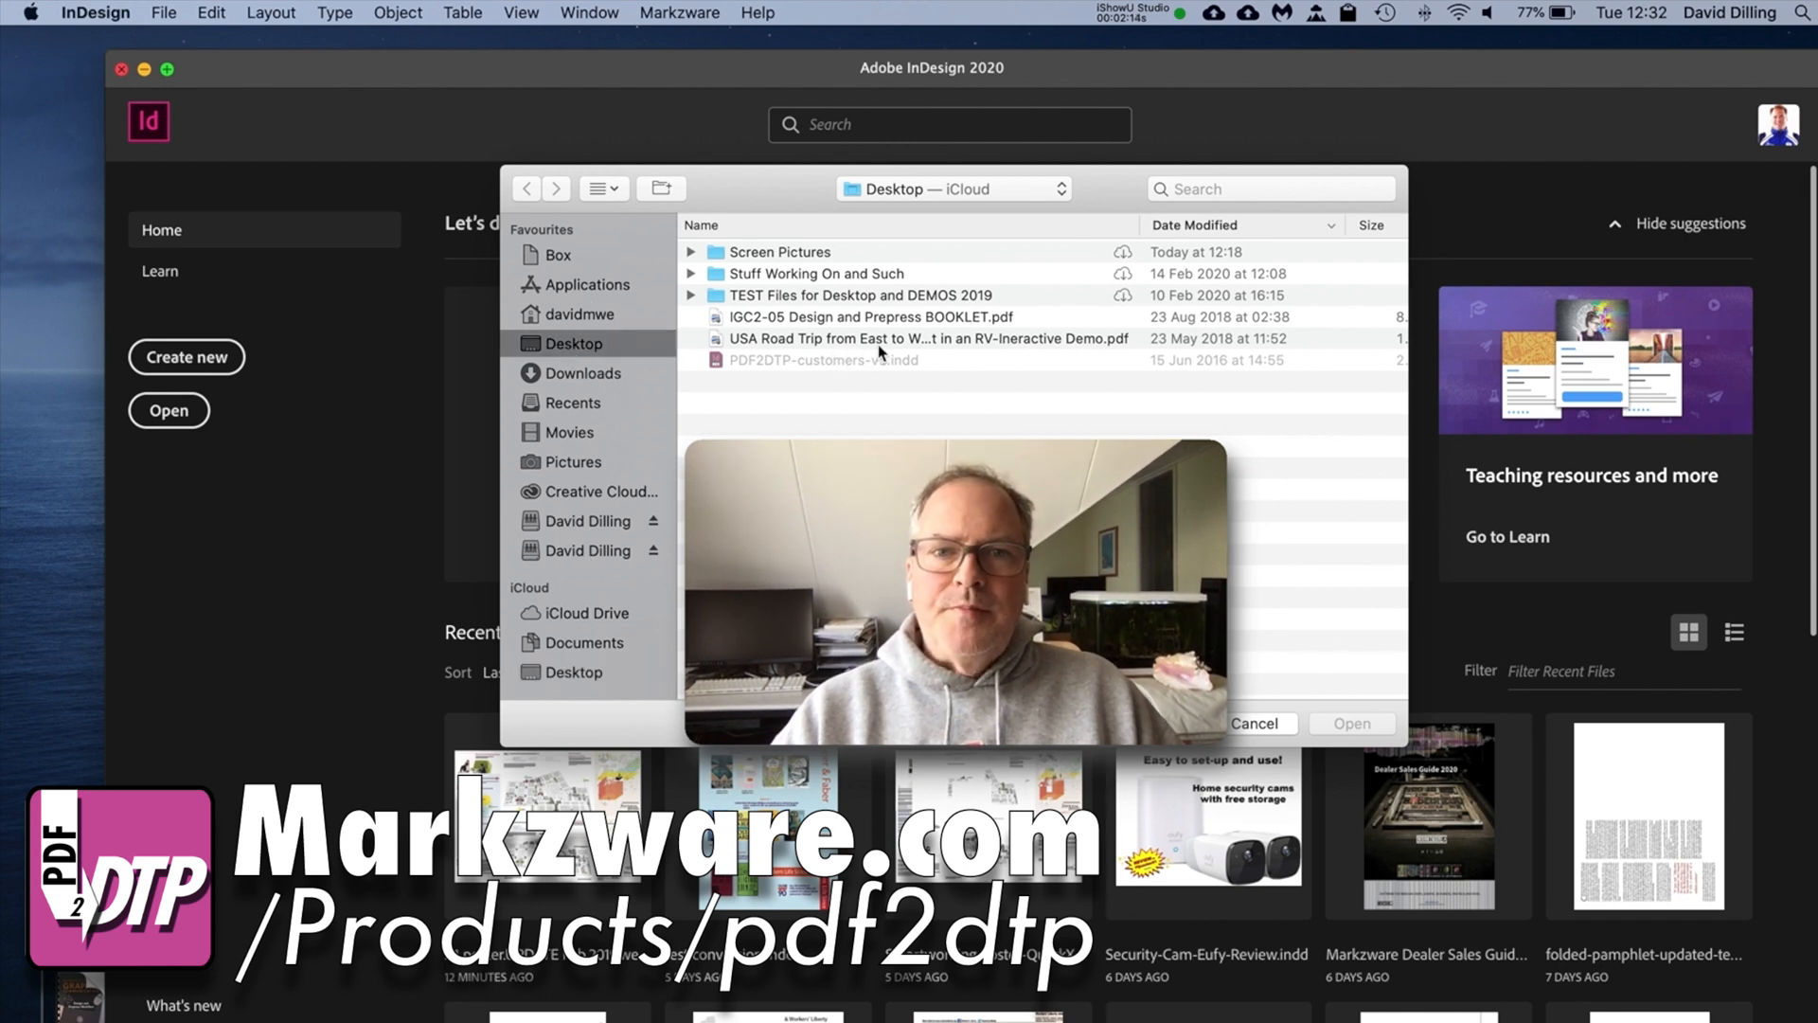
left_click(867, 317)
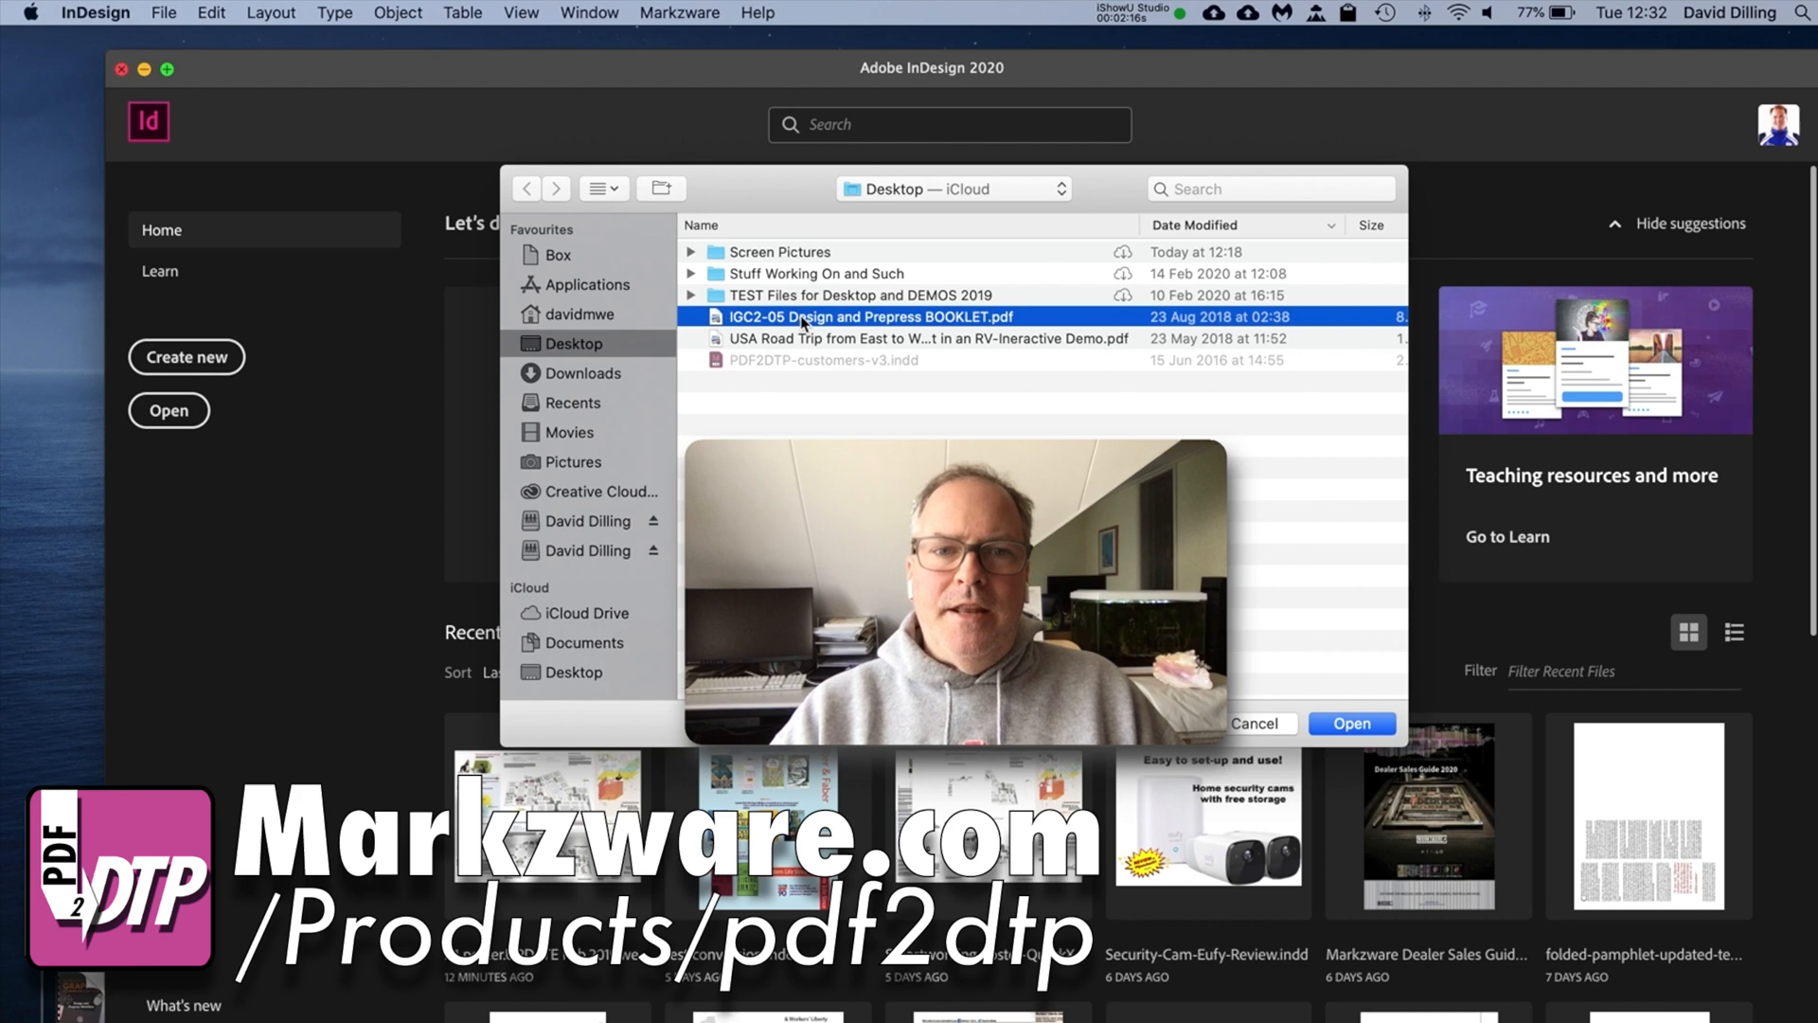
left_click(1349, 722)
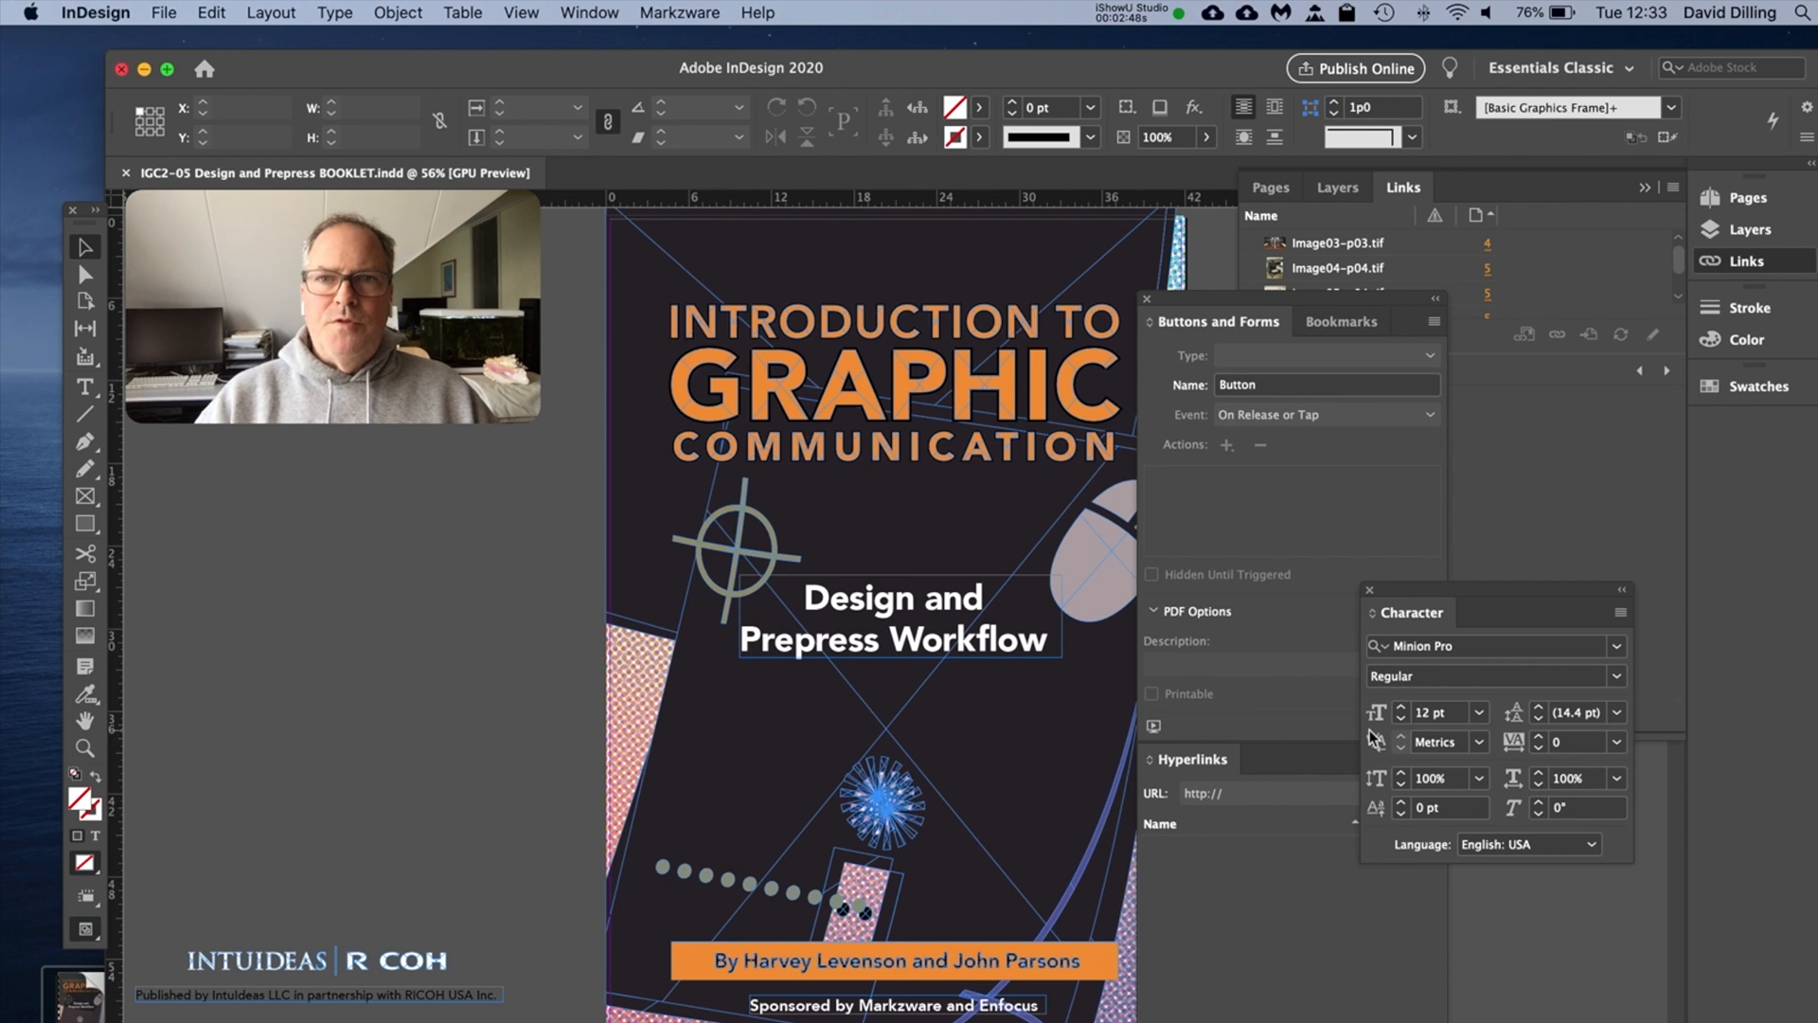
mouse_move(1425, 740)
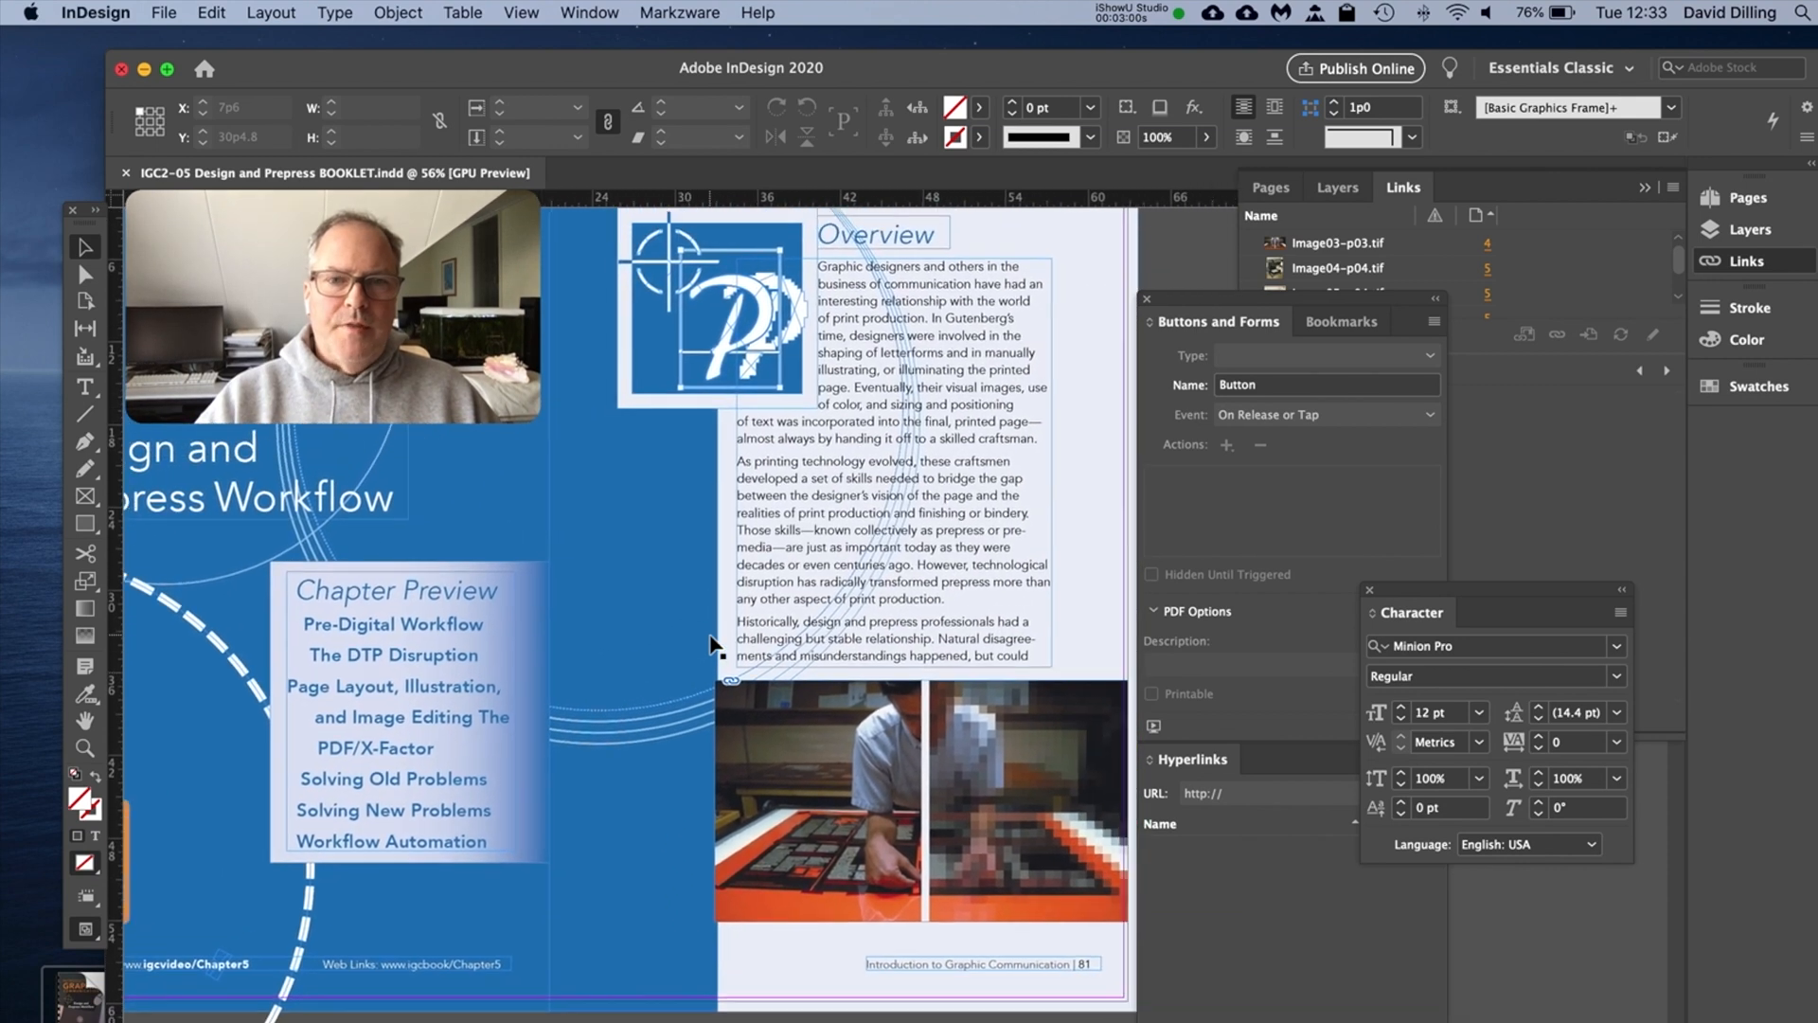
scroll("down", 3)
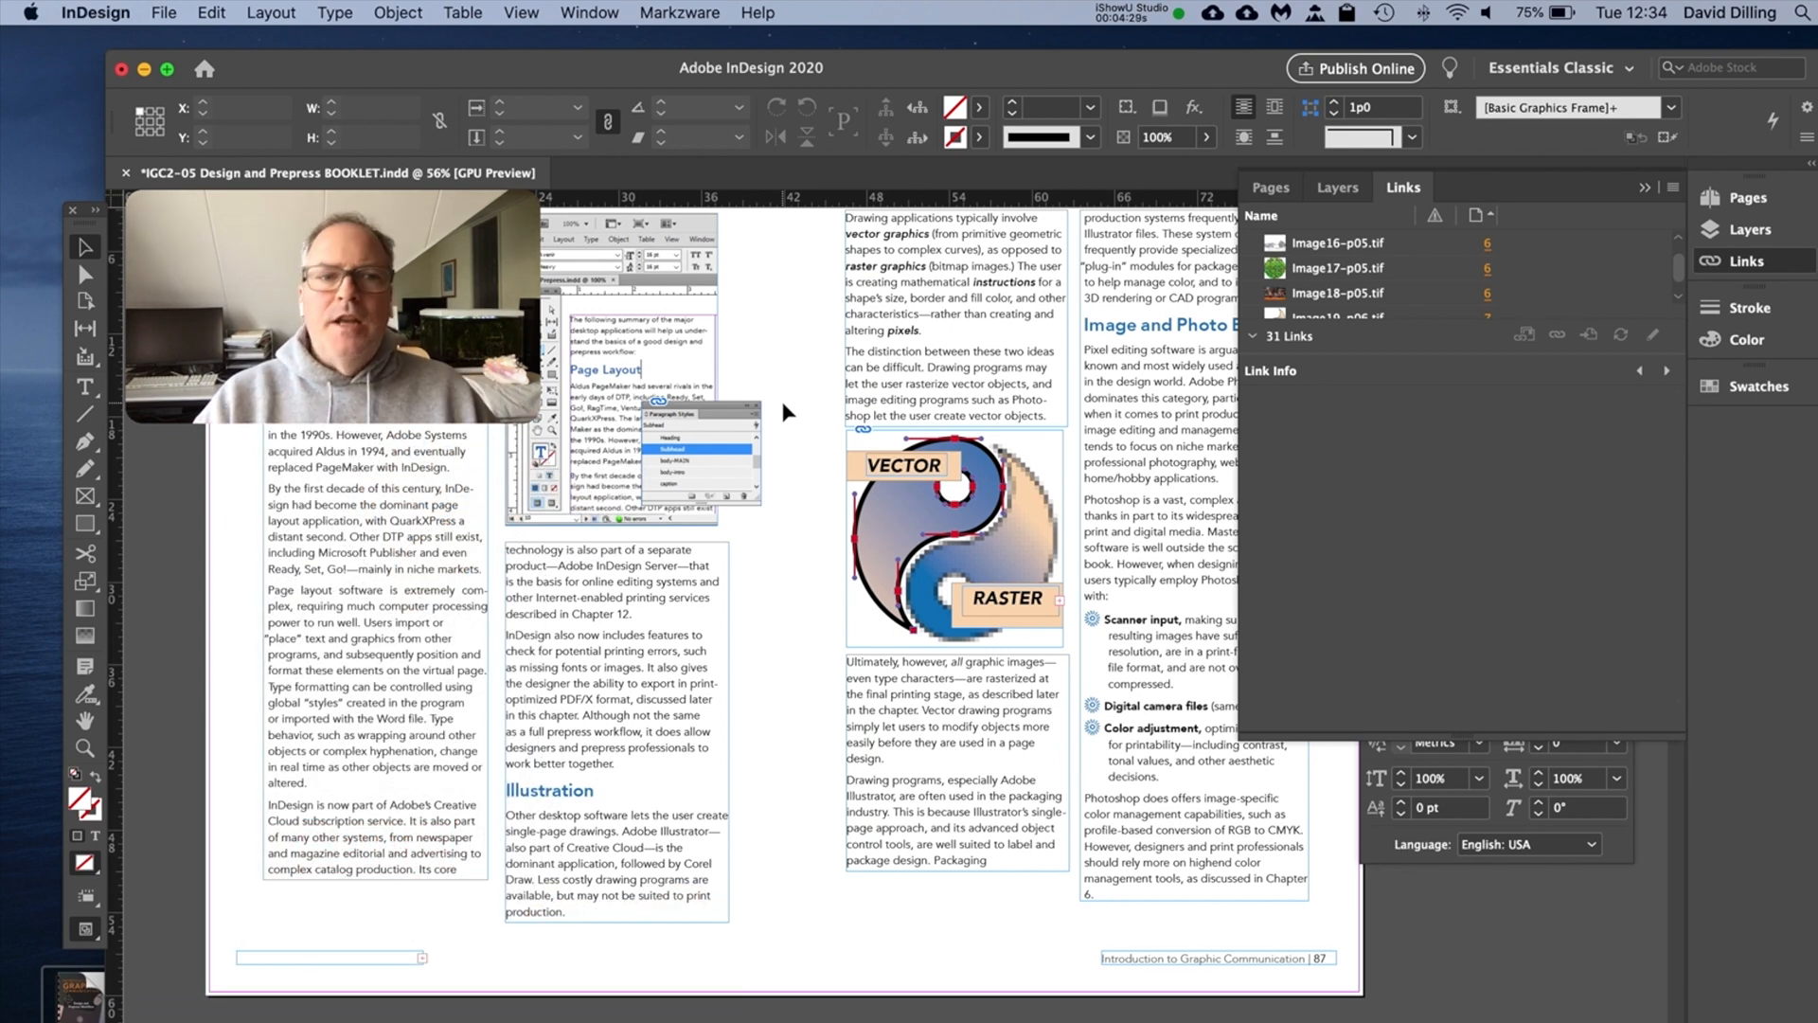
scroll("down", 3)
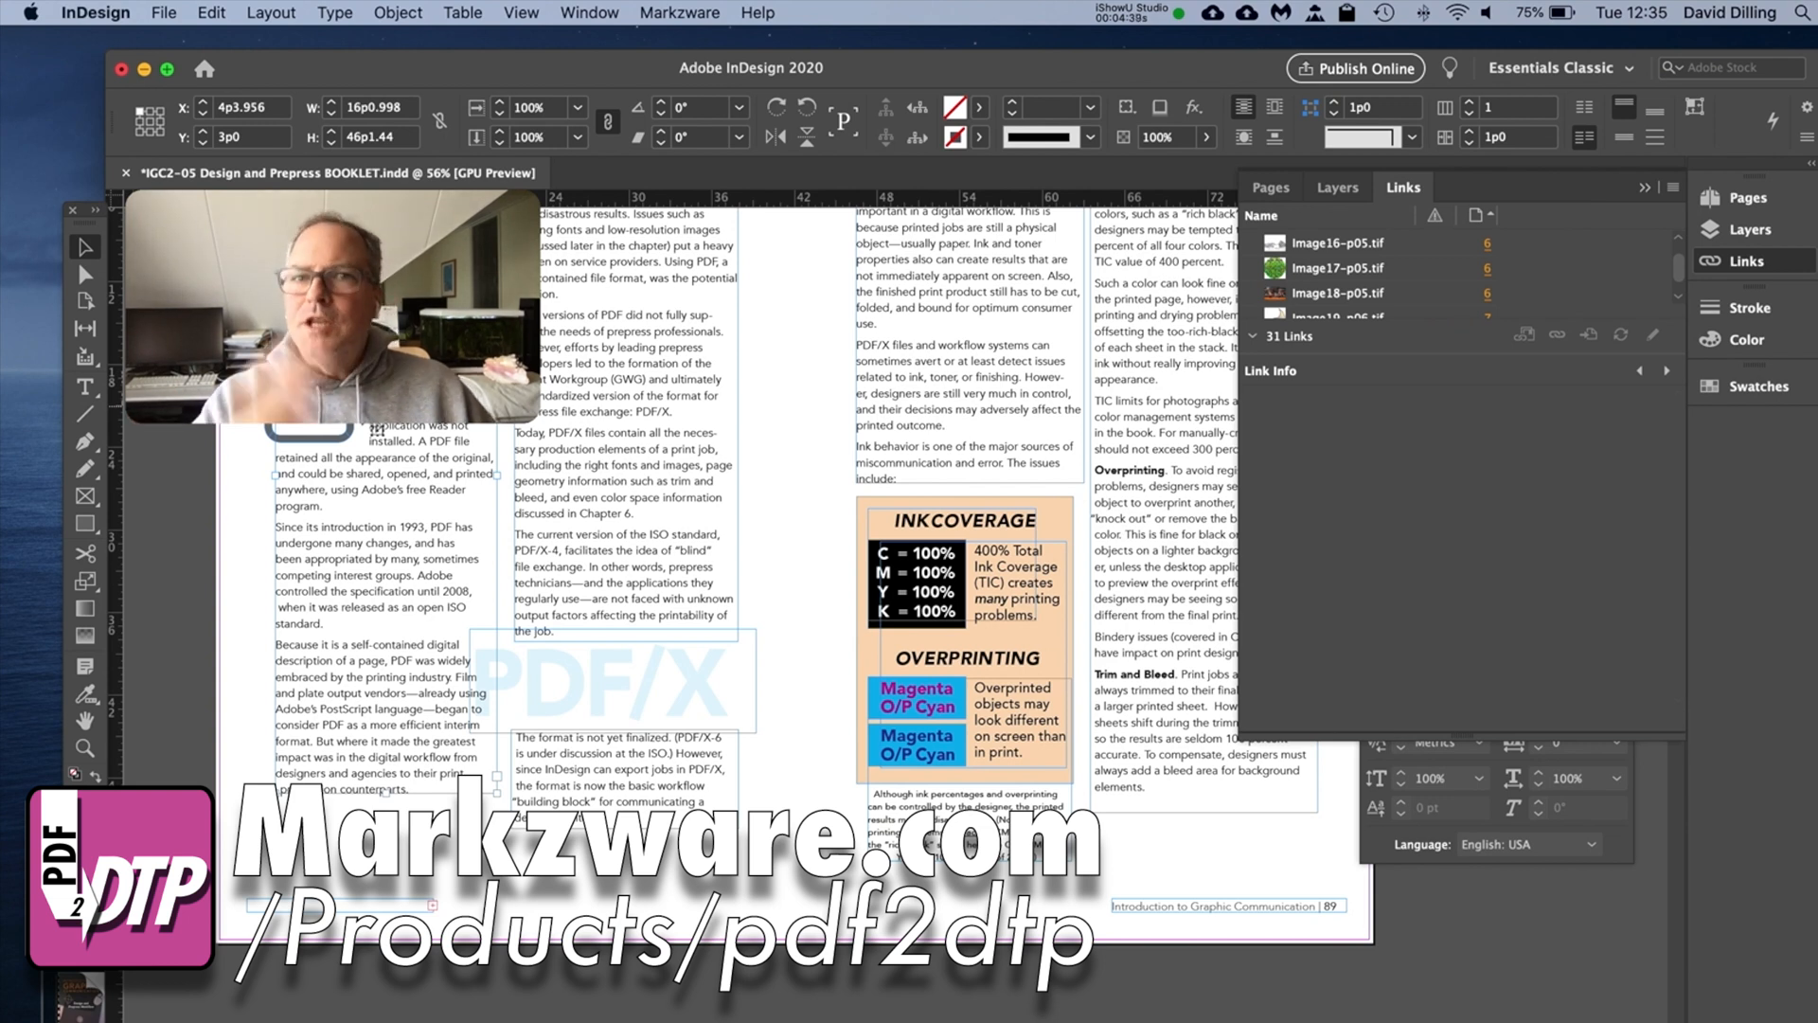
left_click(163, 13)
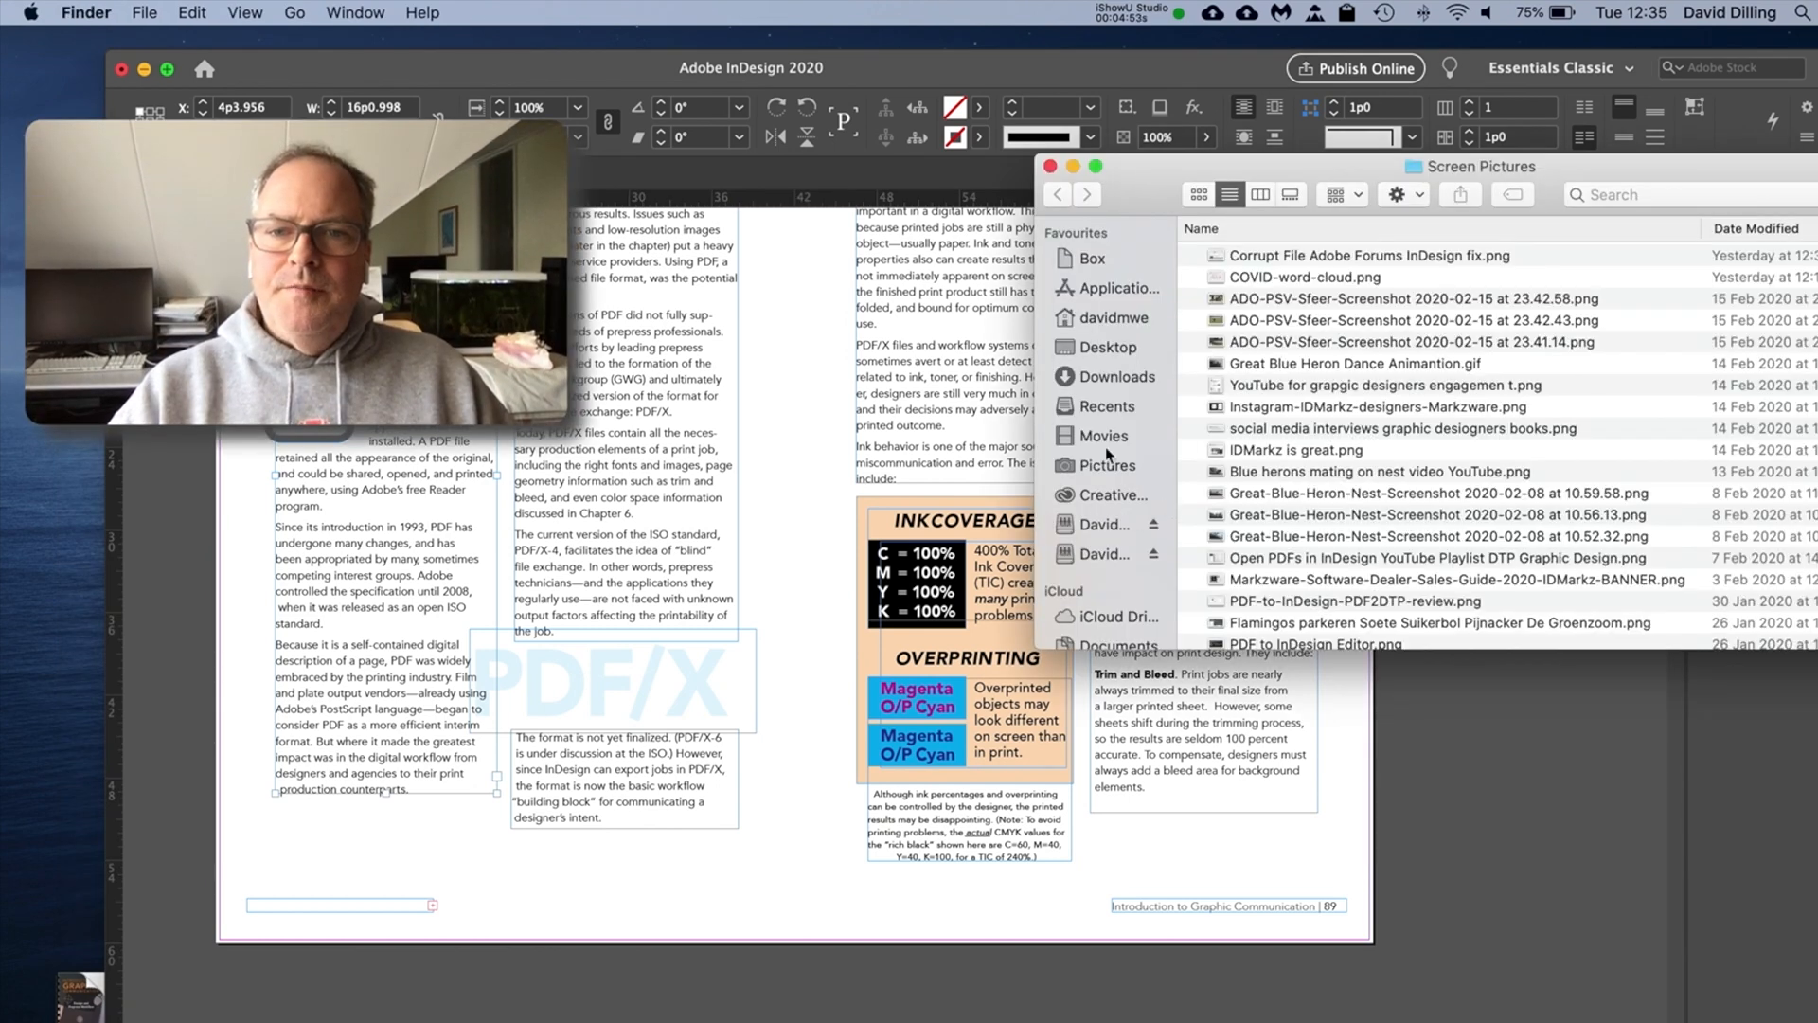
Browse in Finder to Documents > PDF2DTP > PDF2InDesign.
left_click(1119, 513)
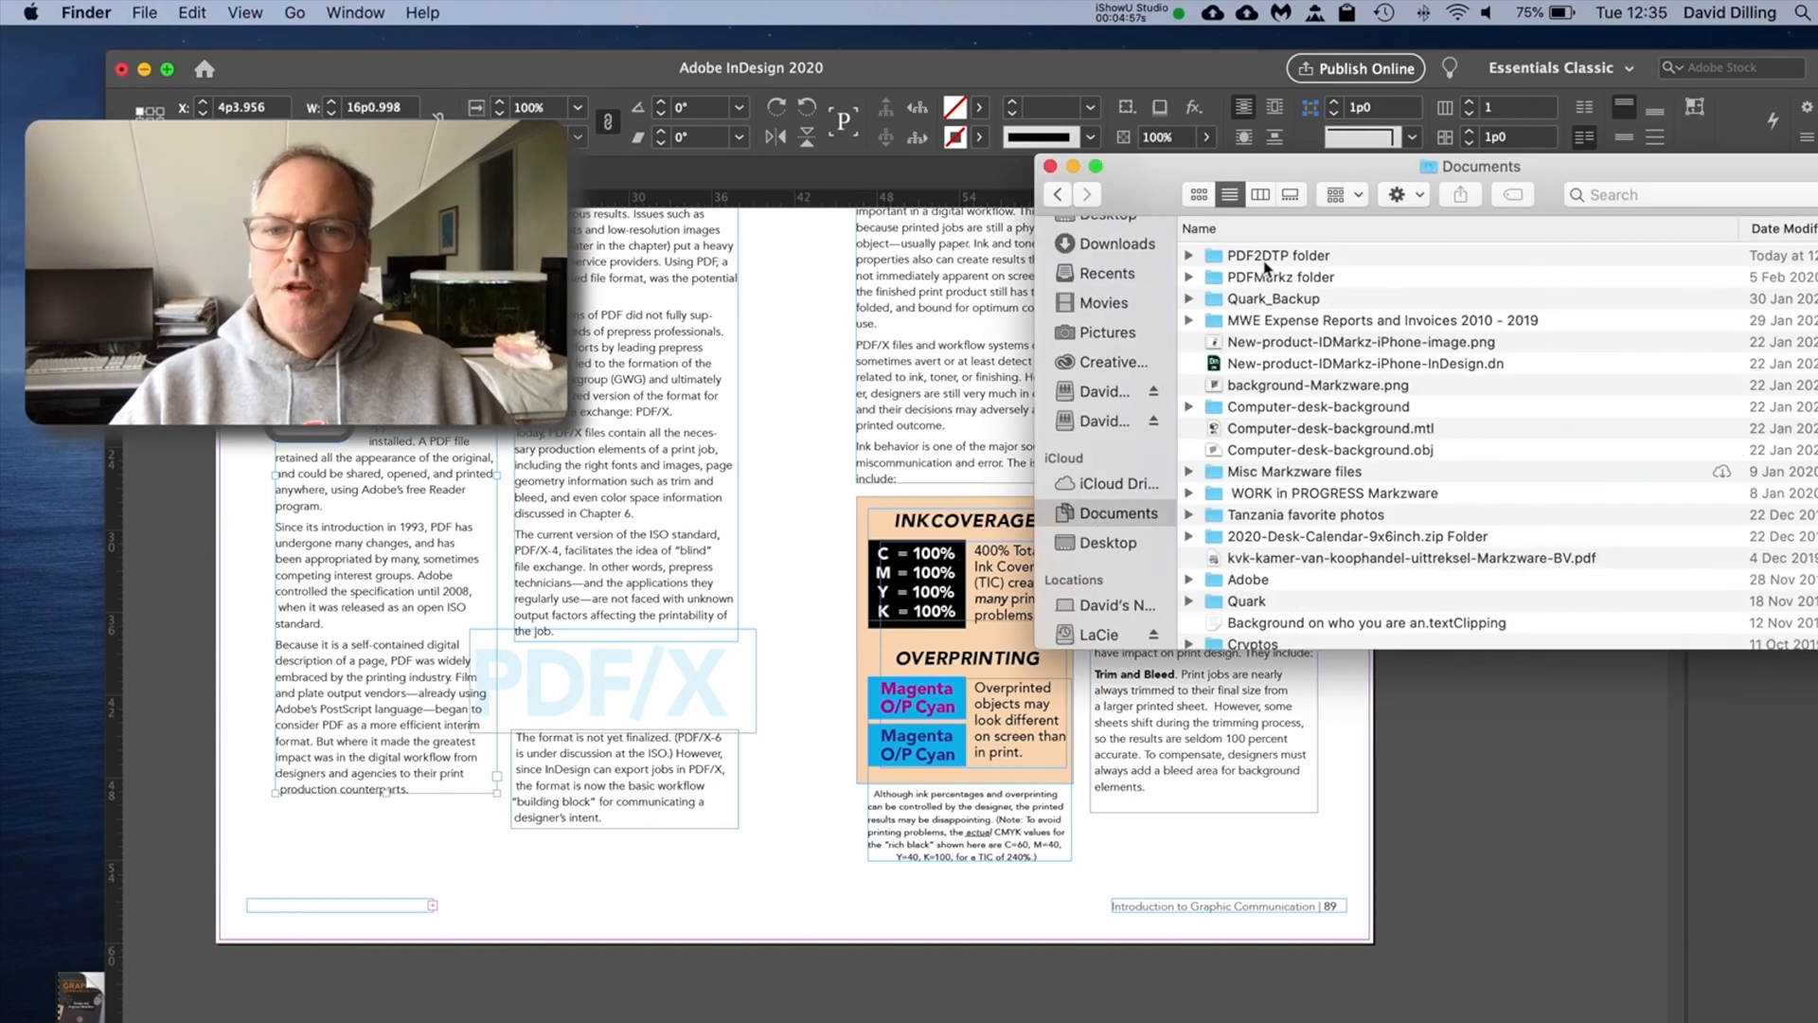
double_click(1277, 253)
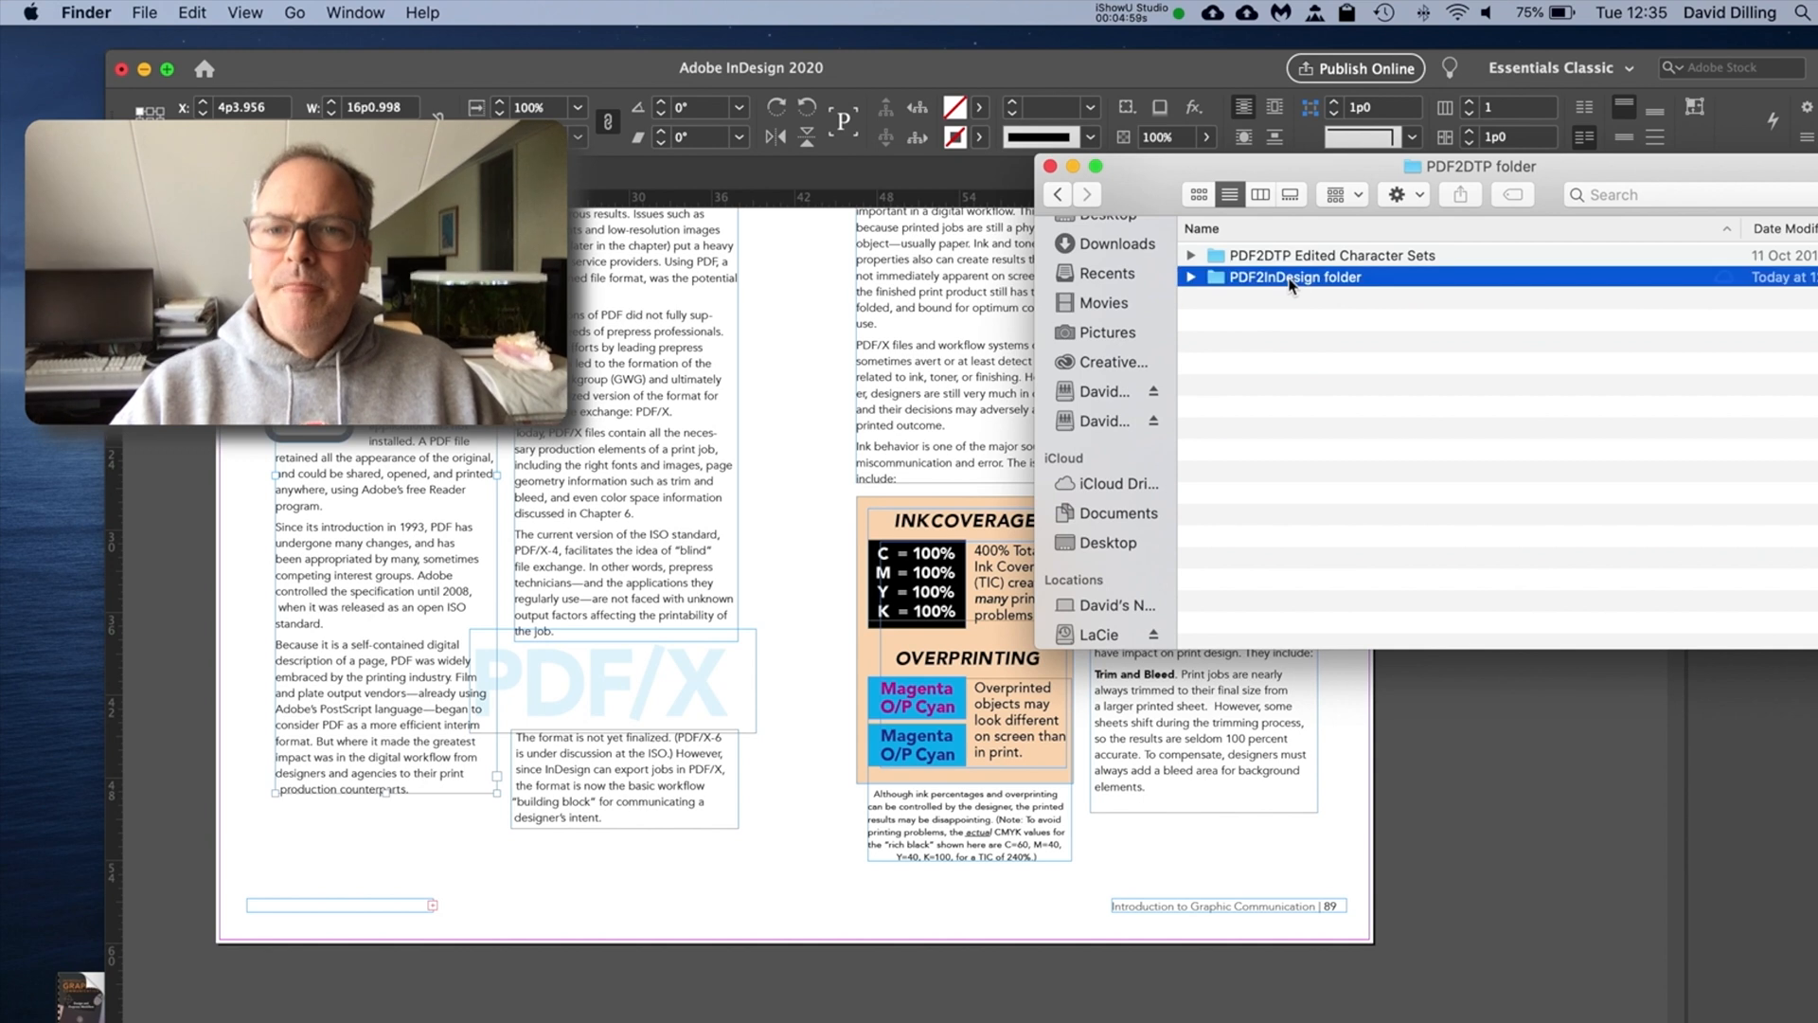
double_click(1296, 276)
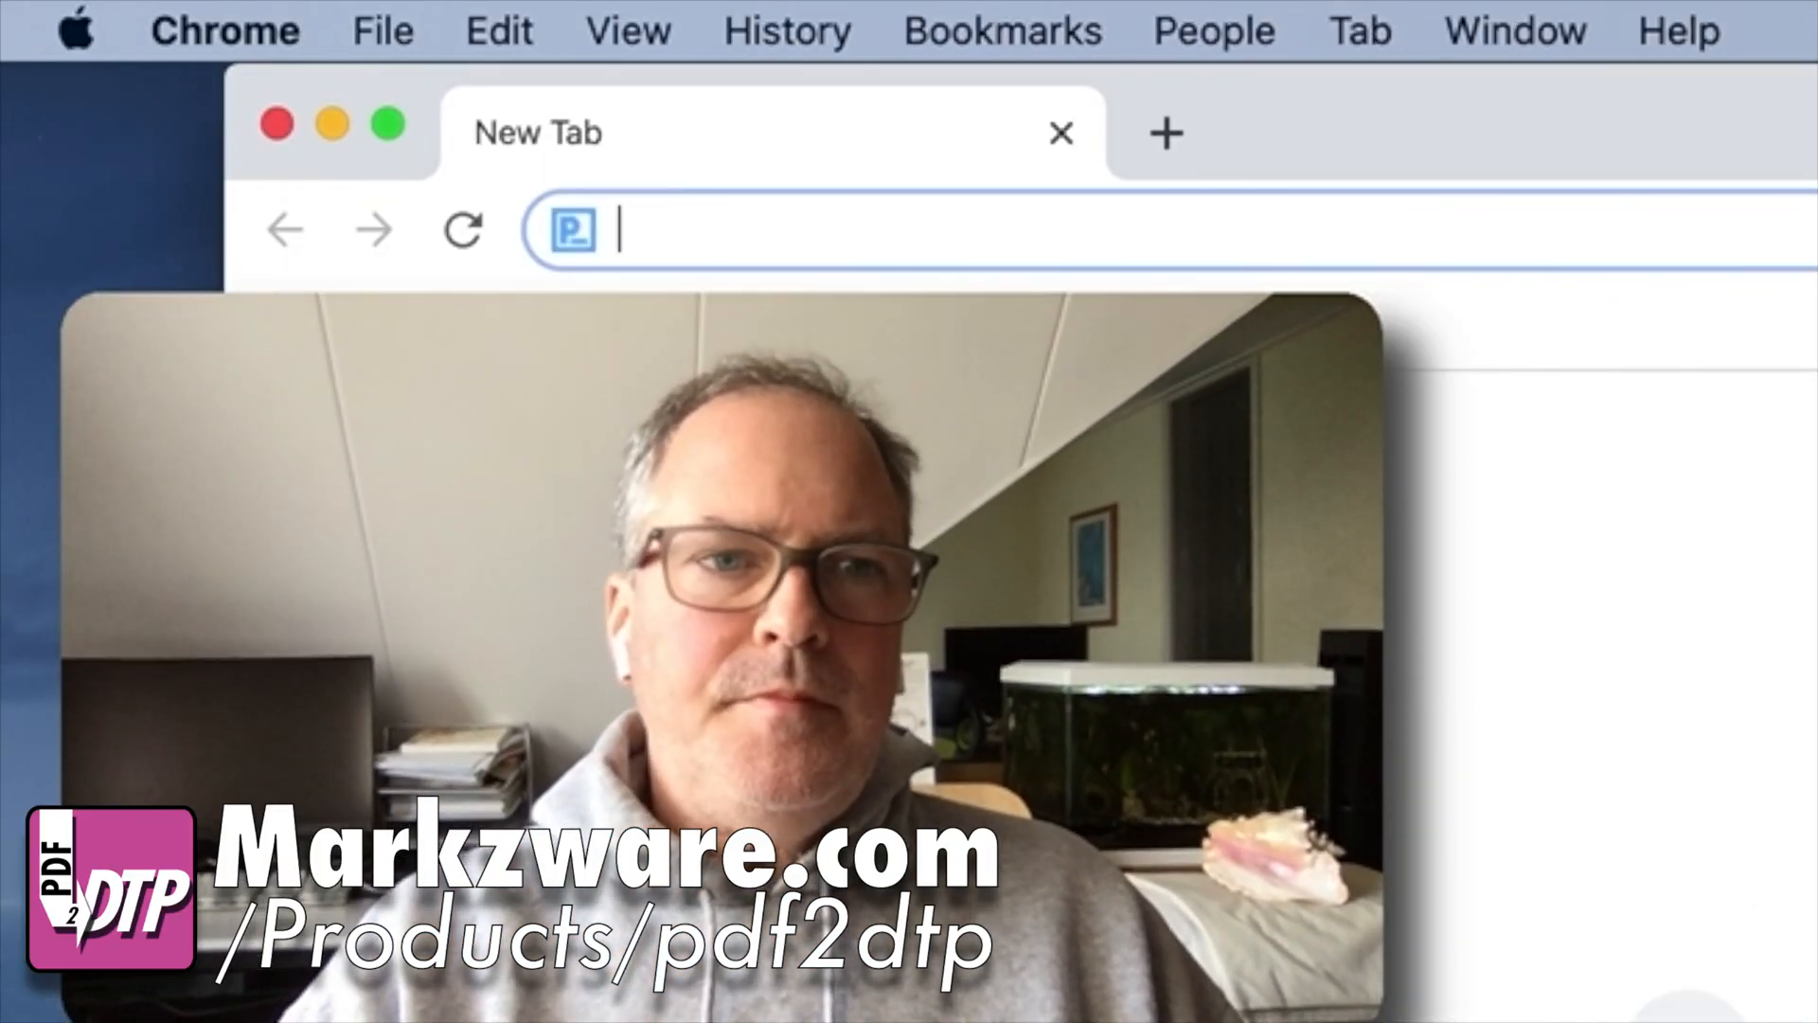
Load markzware.com and reach the PDF2DTP (PDF to InDesign) page through the Products menu.
type("www.ma")
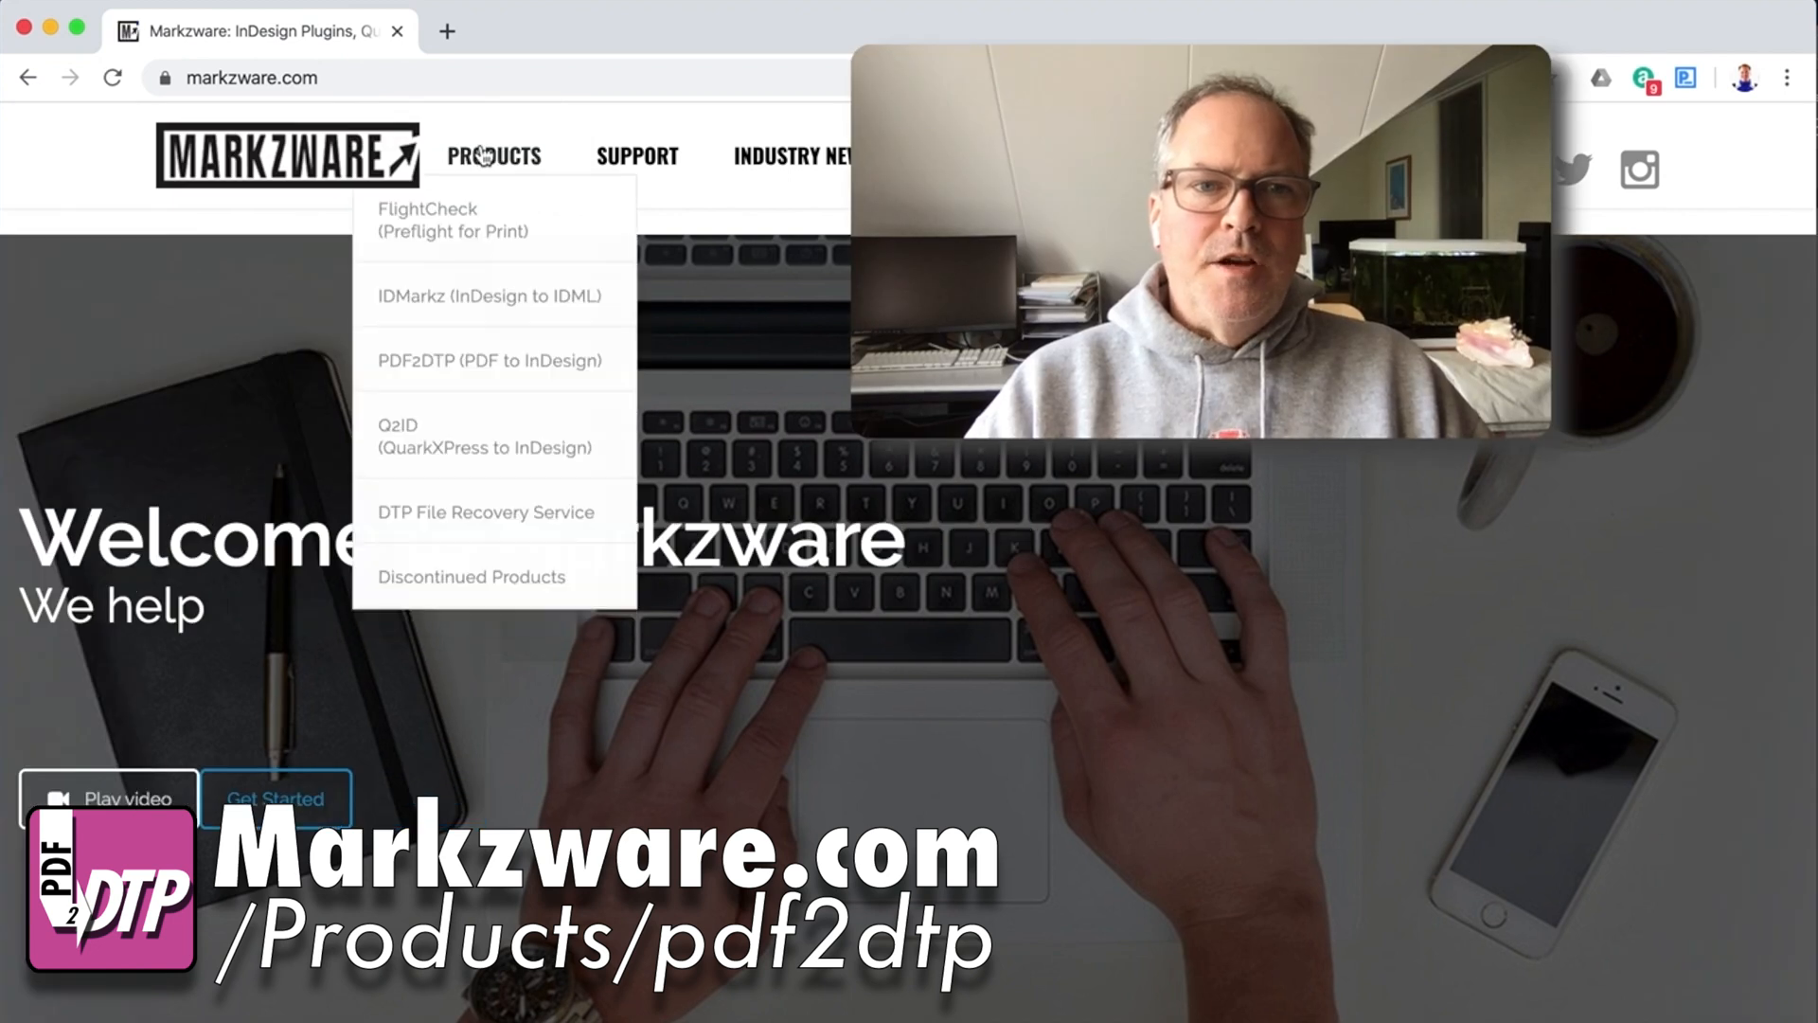
left_click(489, 360)
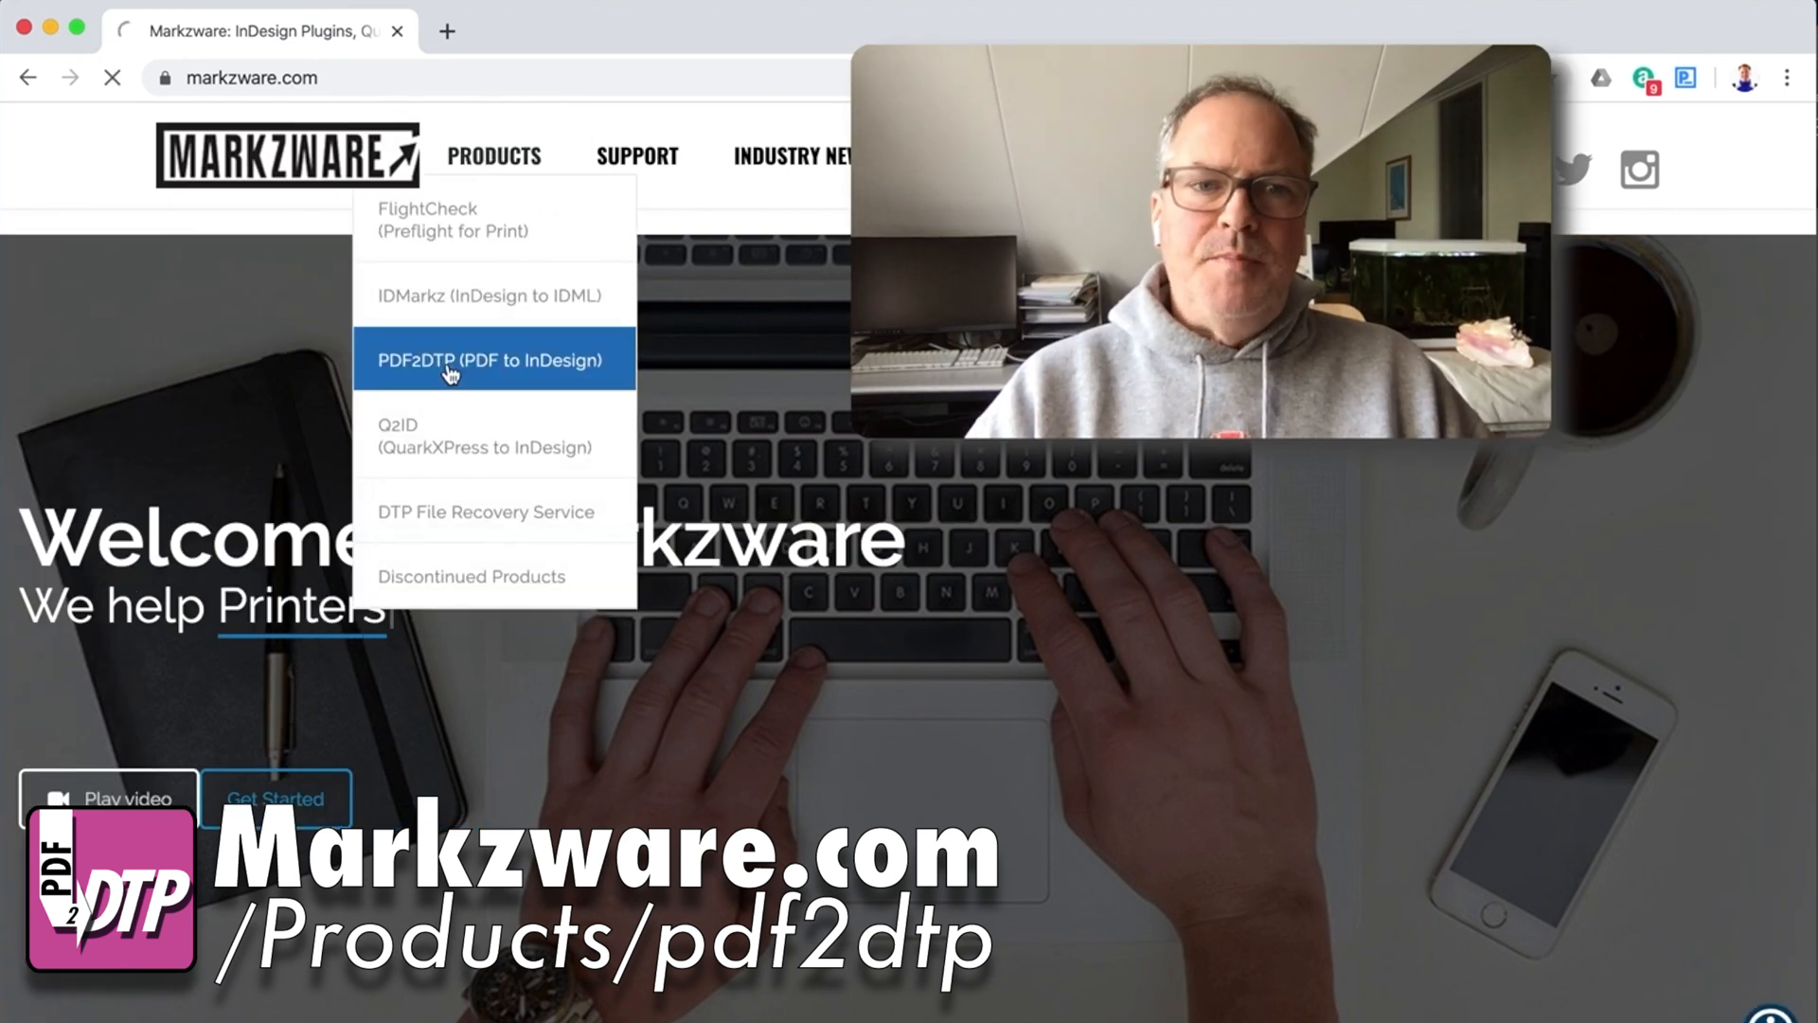
left_click(491, 359)
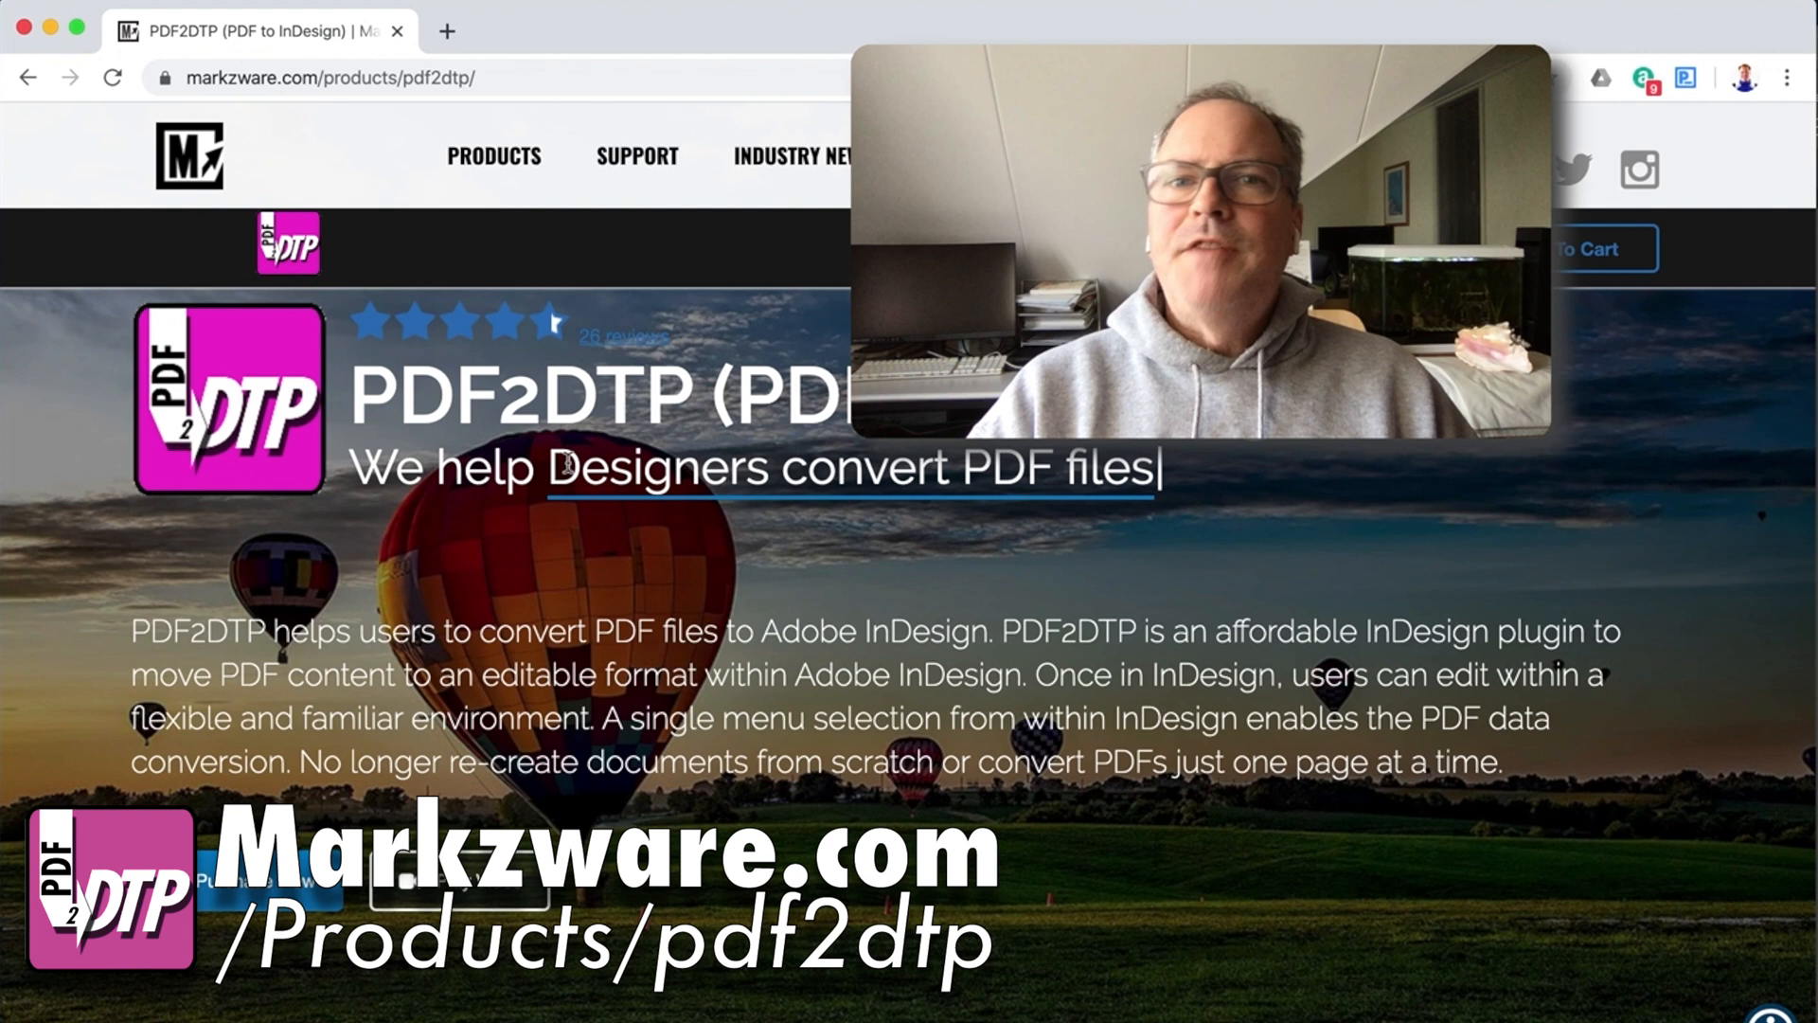